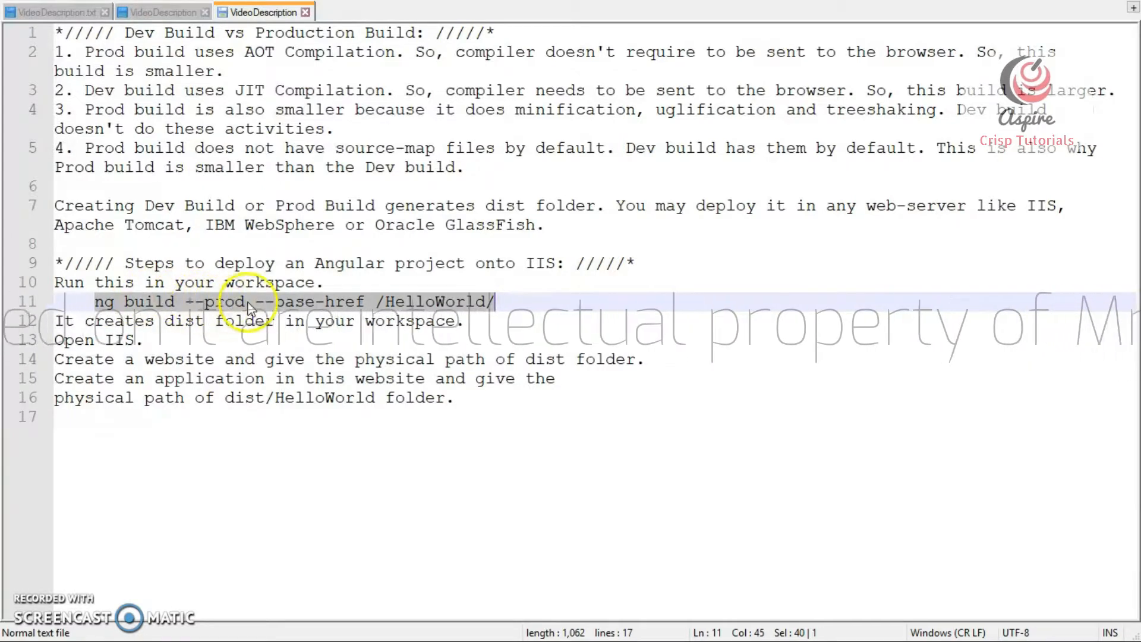
{"action": "mouse_move", "coordinate": [350, 302]}
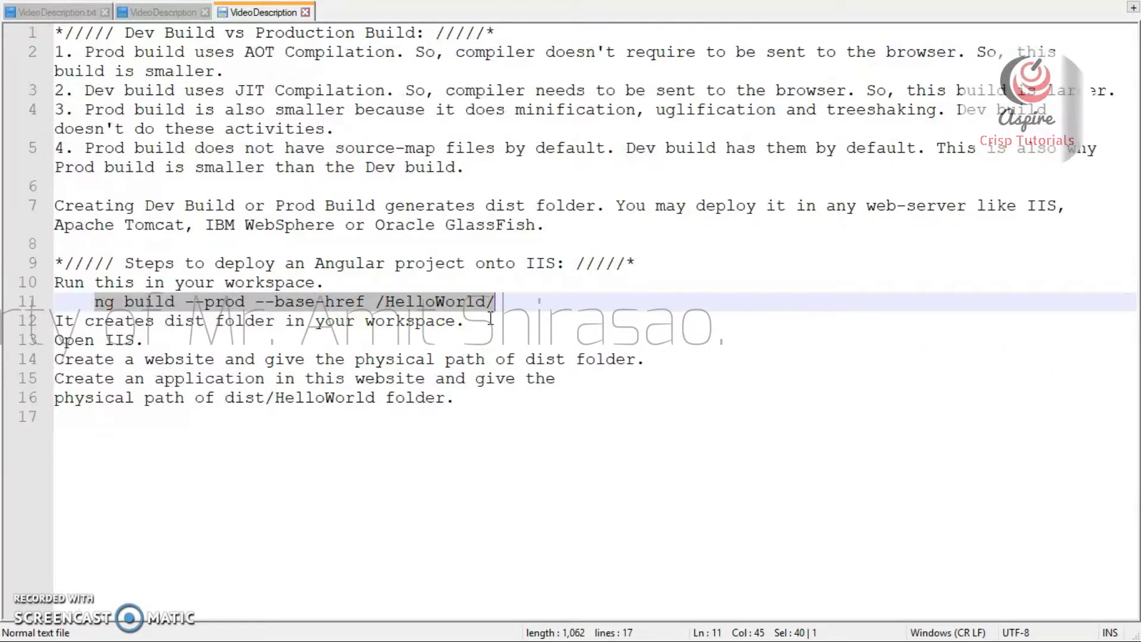
Highlight HelloWorld, the IIS and create-application steps, and the dist/HelloWorld path in the notes
{"action": "left_click", "coordinate": [406, 302]}
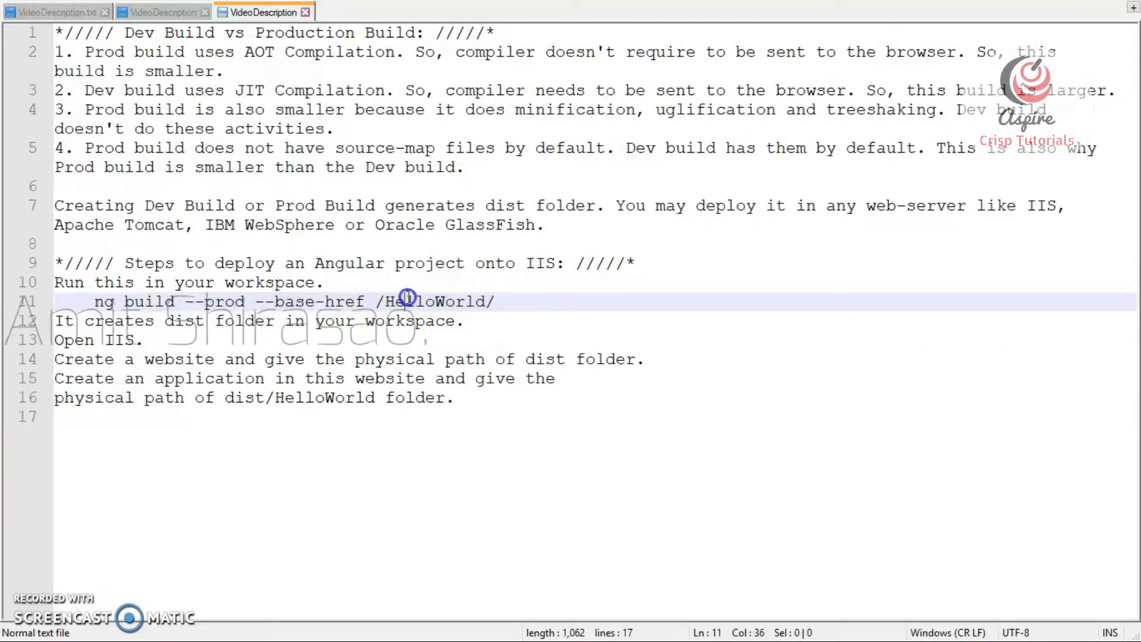
{"action": "double_click", "coordinate": [437, 302]}
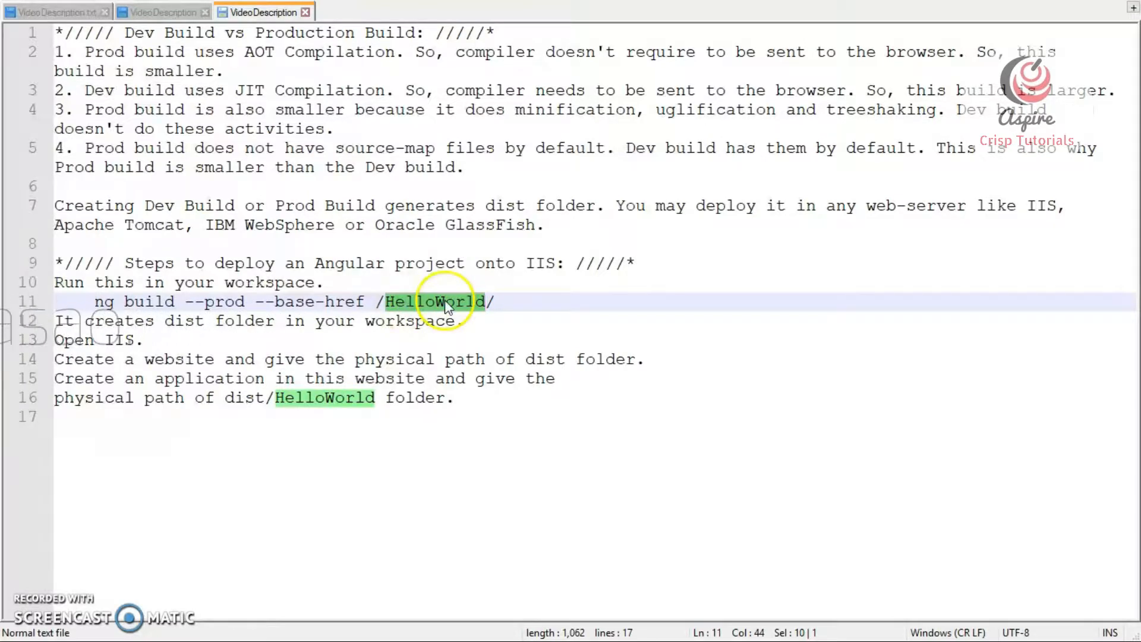
{"action": "mouse_move", "coordinate": [392, 335]}
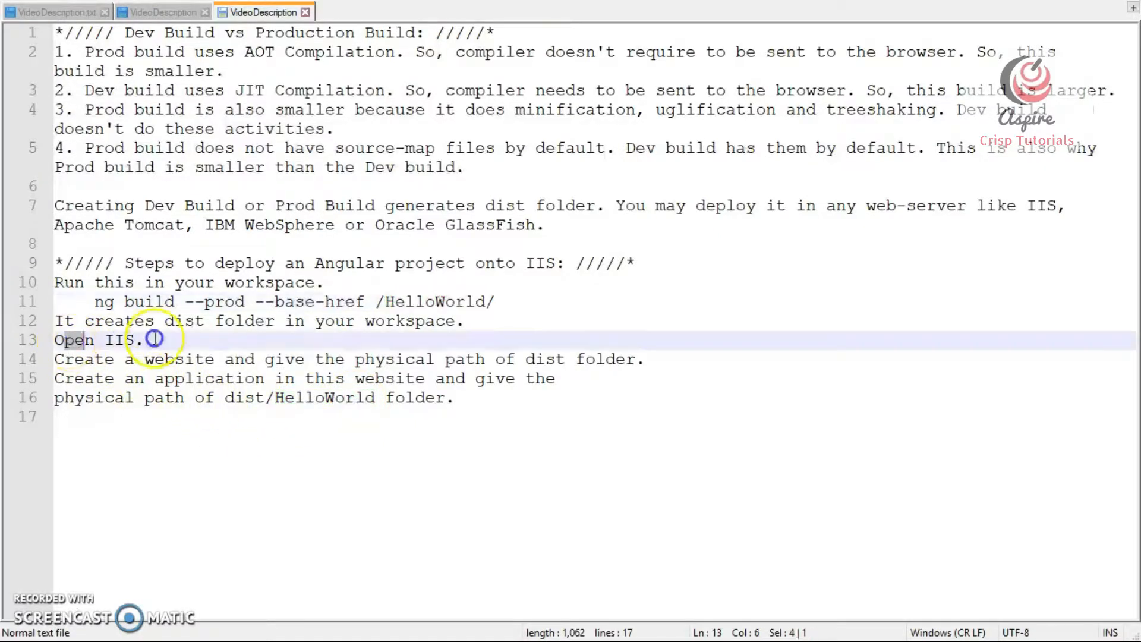
{"action": "double_click", "coordinate": [178, 359]}
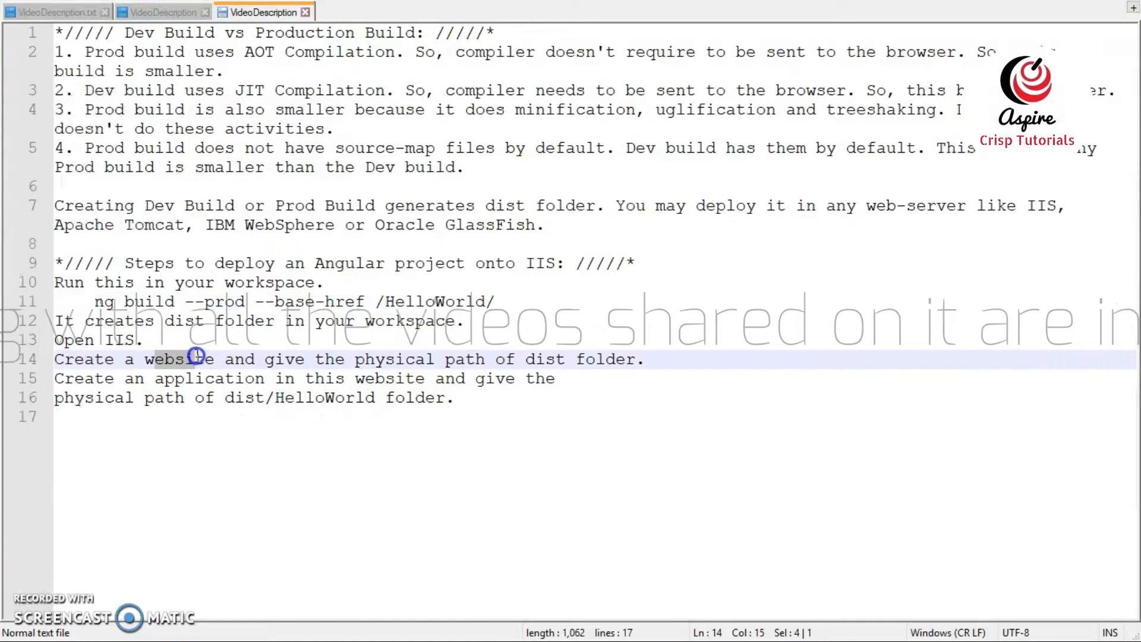
{"action": "mouse_move", "coordinate": [549, 359]}
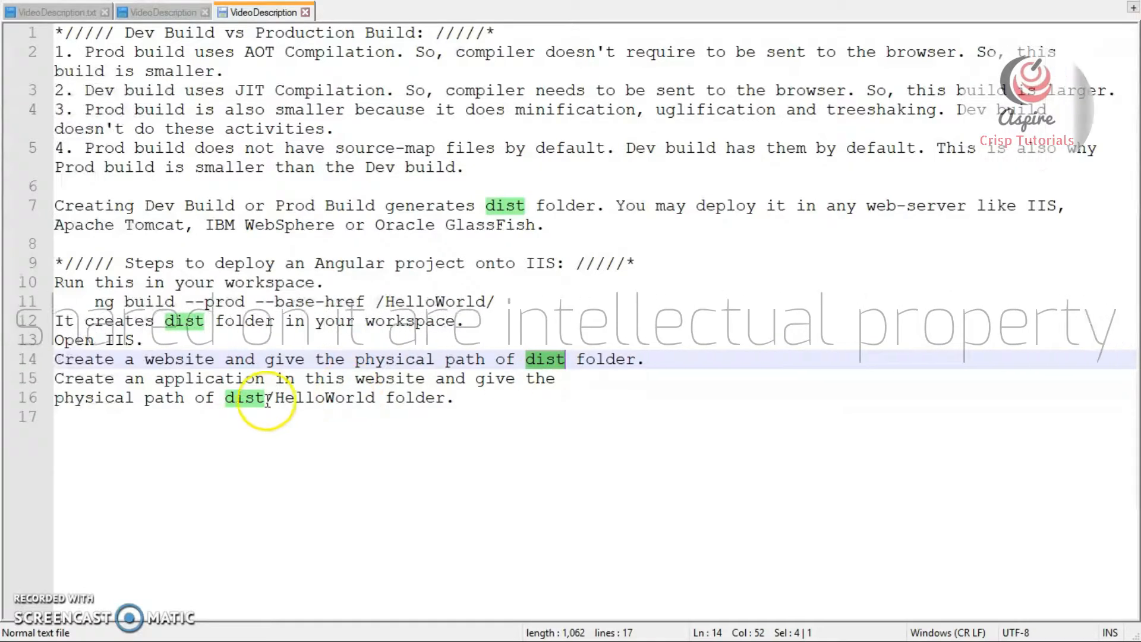
{"action": "left_click", "coordinate": [247, 378]}
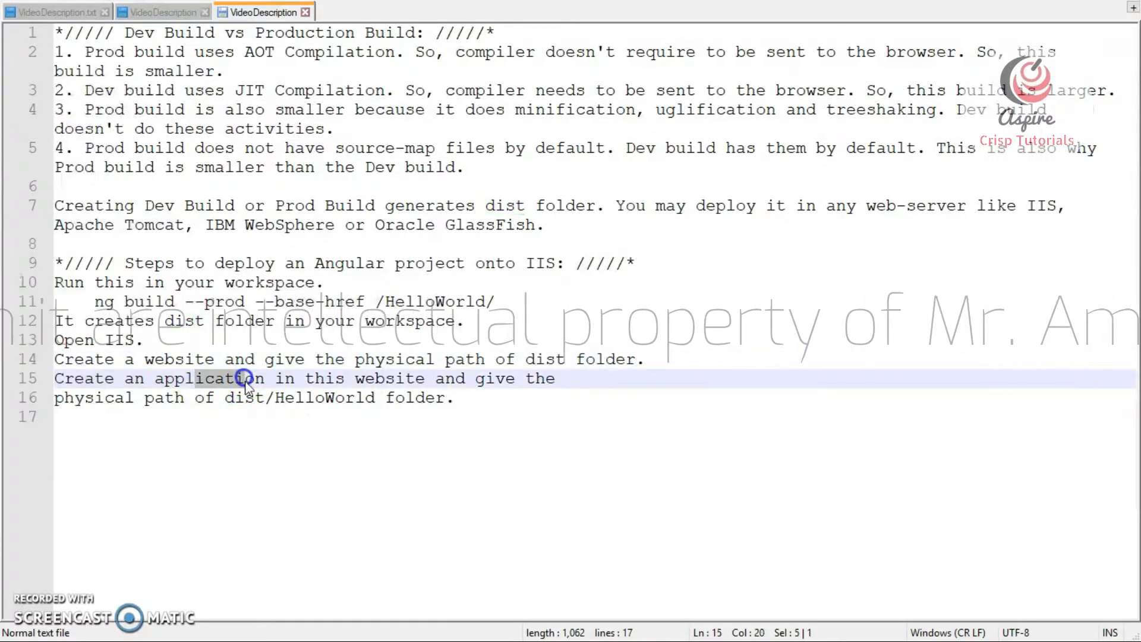
{"action": "left_click", "coordinate": [275, 397]}
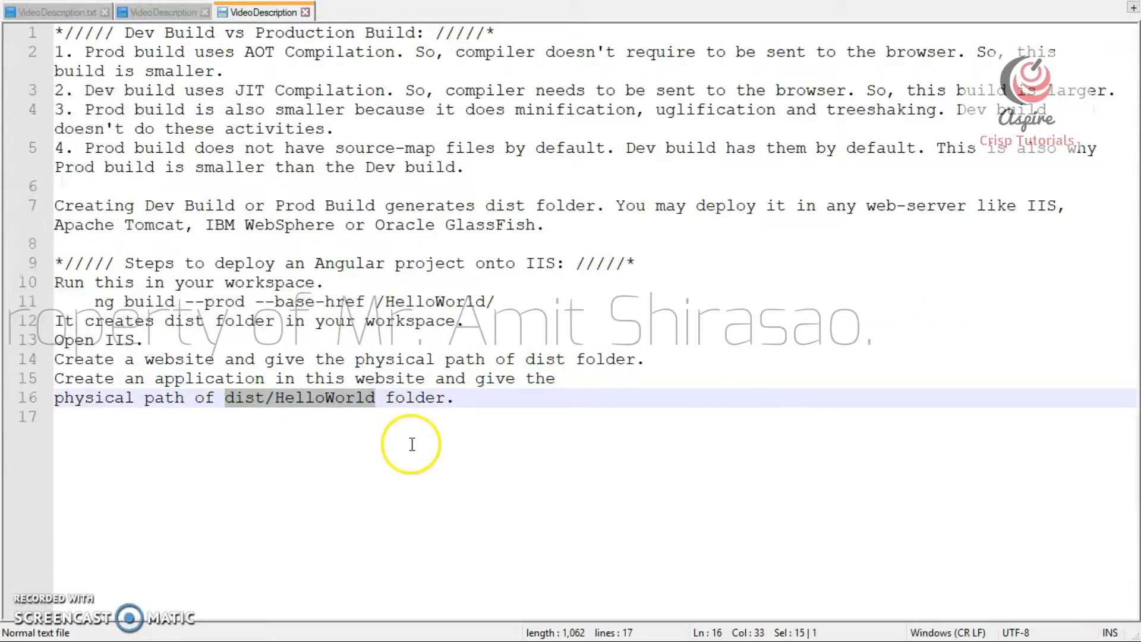
{"action": "mouse_move", "coordinate": [22, 535]}
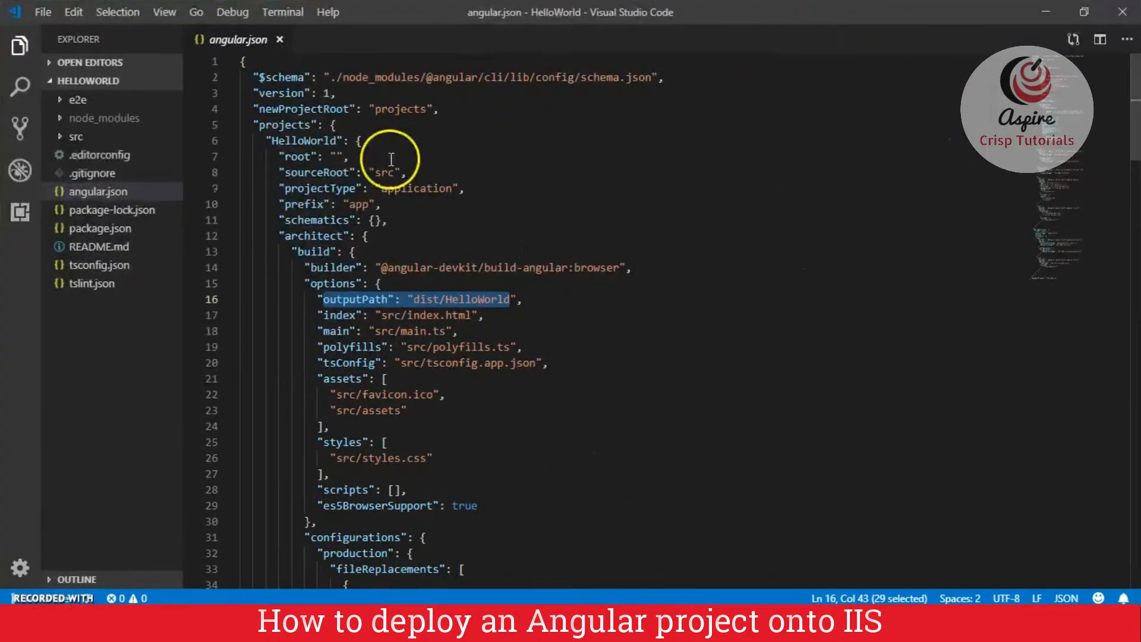
{"action": "mouse_move", "coordinate": [130, 106]}
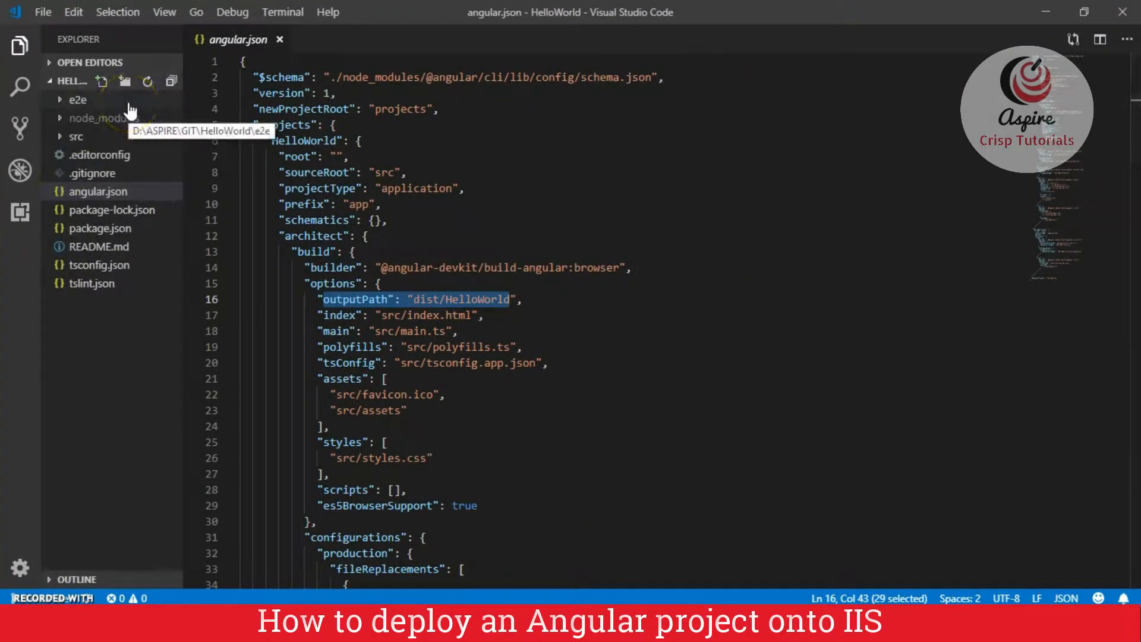
{"action": "mouse_move", "coordinate": [171, 127]}
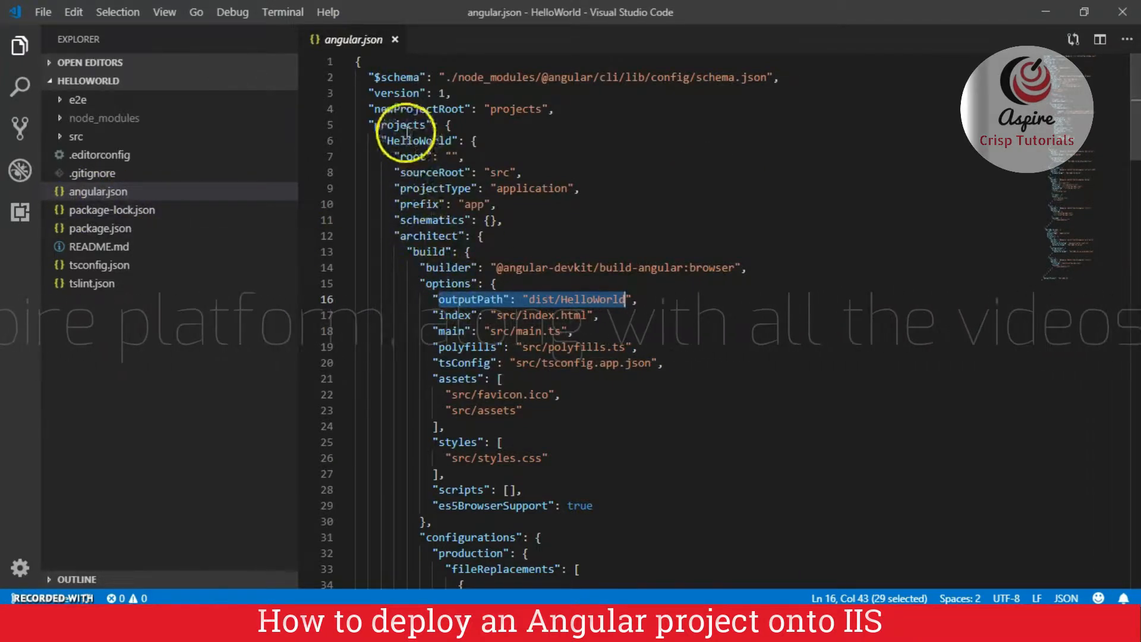
{"action": "mouse_move", "coordinate": [471, 298]}
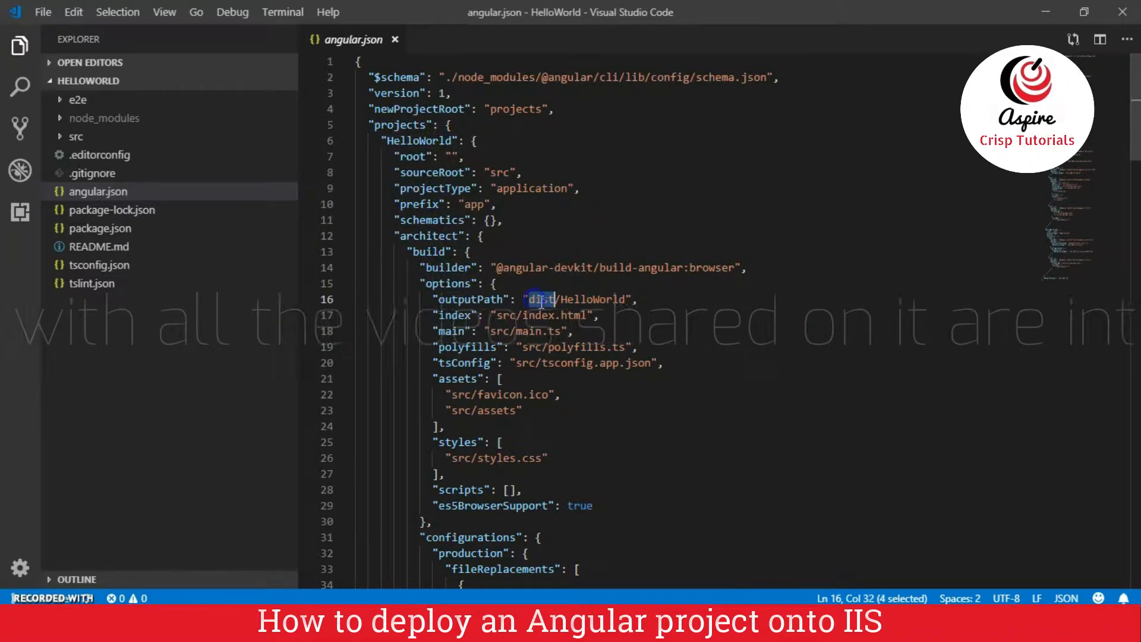
{"action": "double_click", "coordinate": [582, 299]}
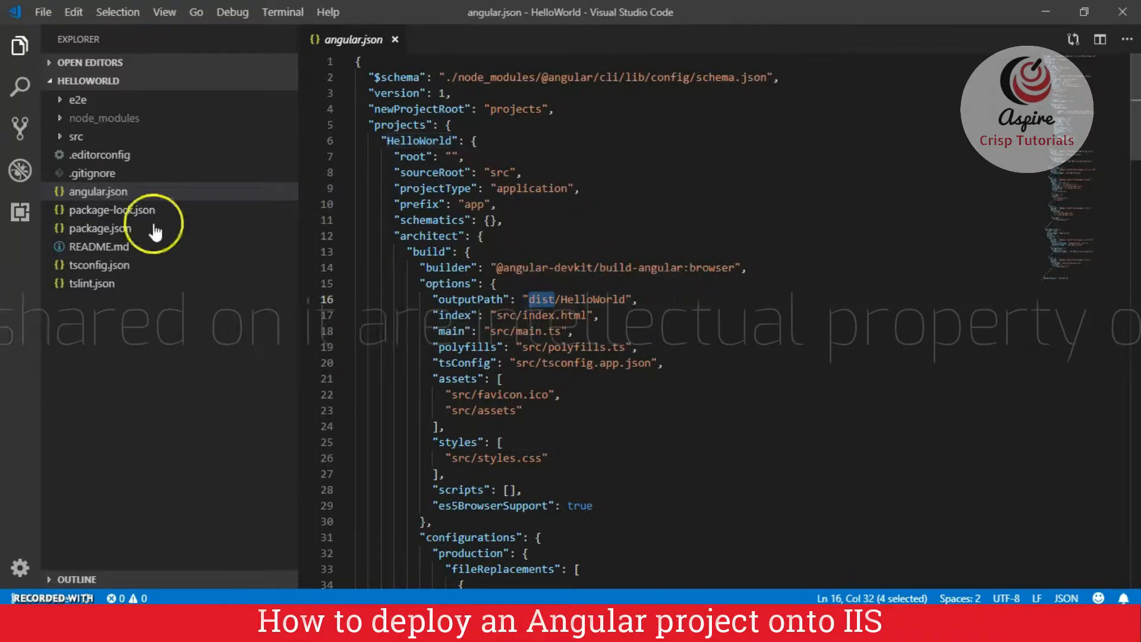
{"action": "mouse_move", "coordinate": [65, 116]}
{"action": "type", "text": "ng build --prod"}
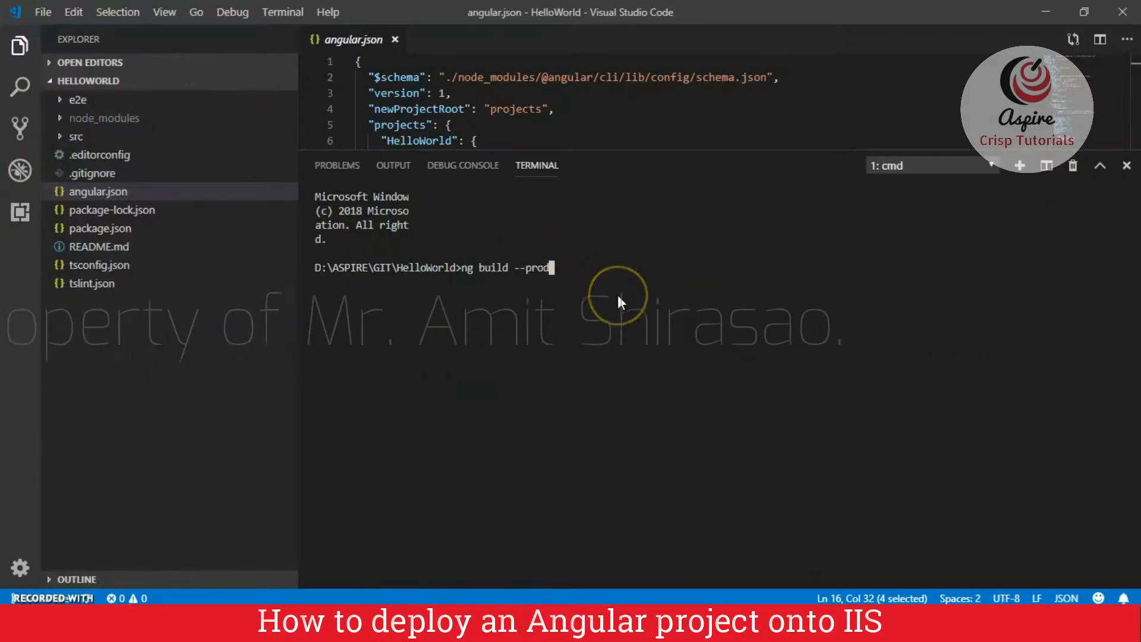
Retype the --prod flag so the terminal holds ng build --prod, not yet run
{"action": "key", "text": "BackSpace"}
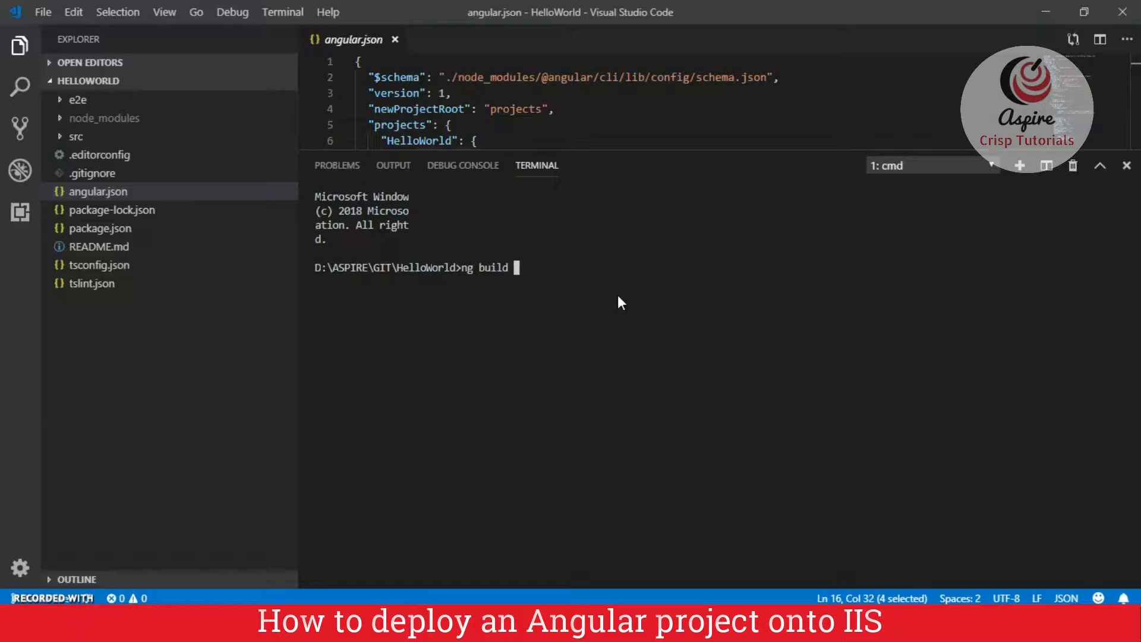
{"action": "type", "text": "--prod"}
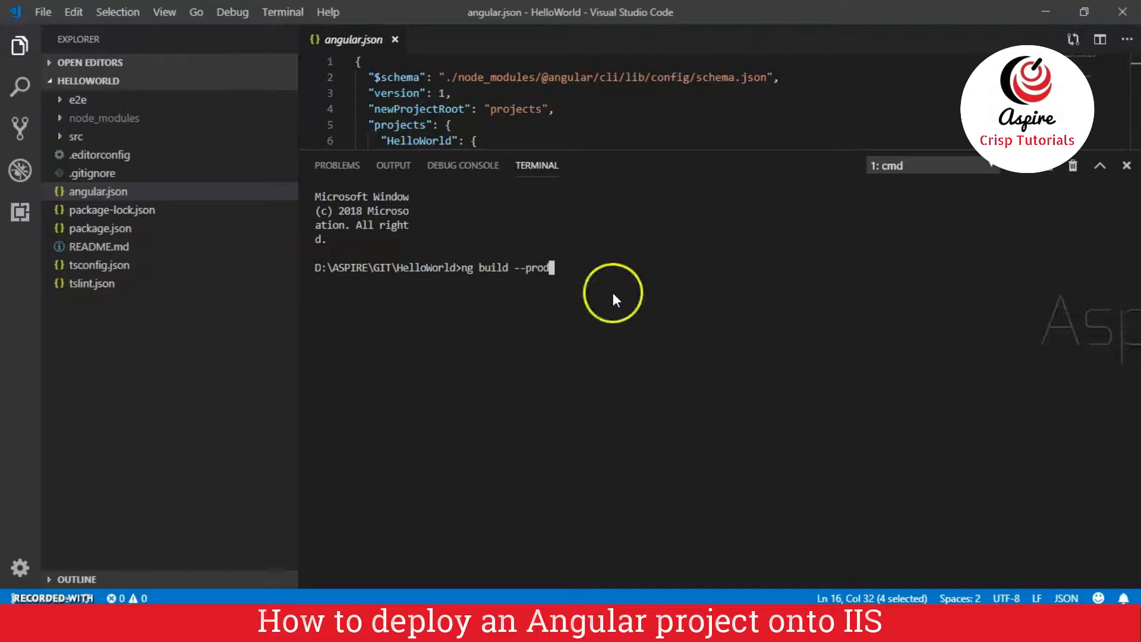
{"action": "mouse_move", "coordinate": [240, 153]}
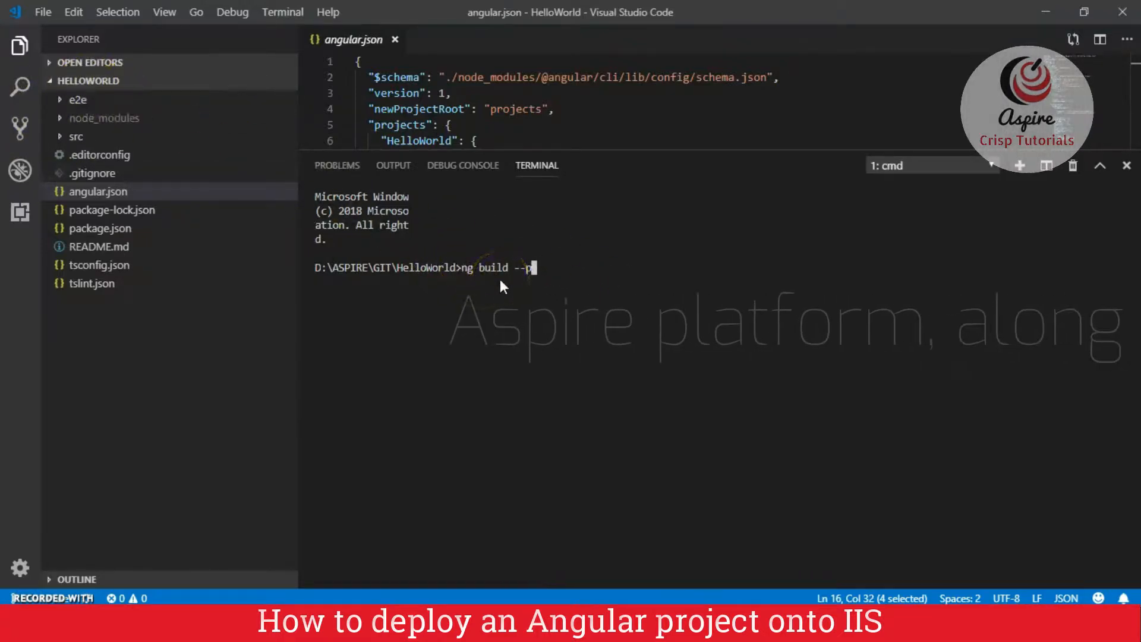
{"action": "key", "text": "Backspace"}
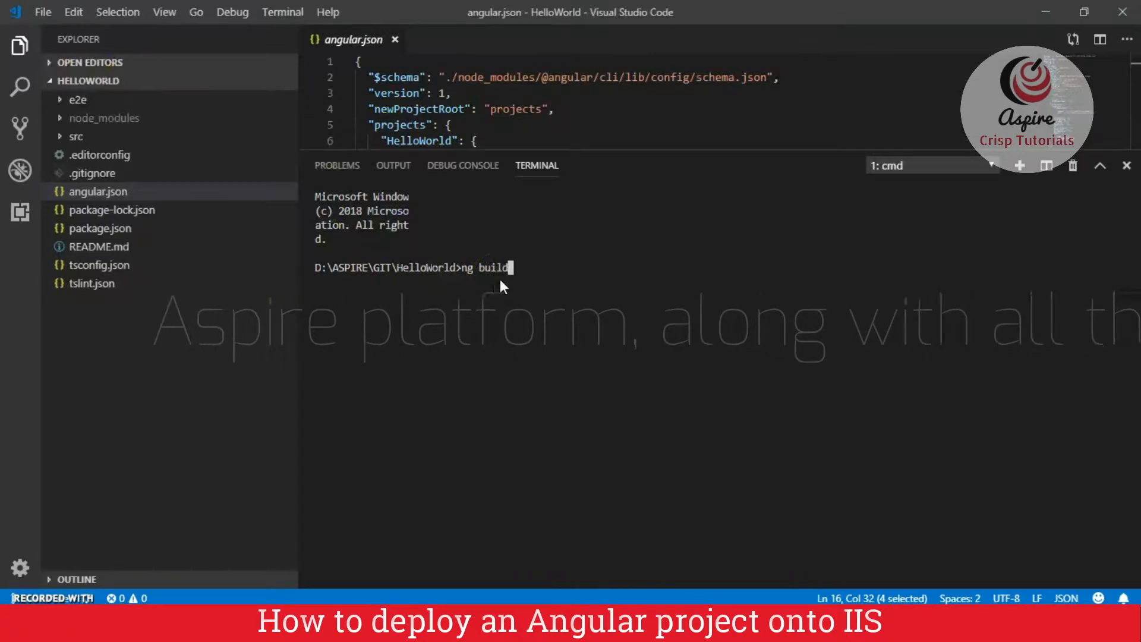
{"action": "type", "text": "--"}
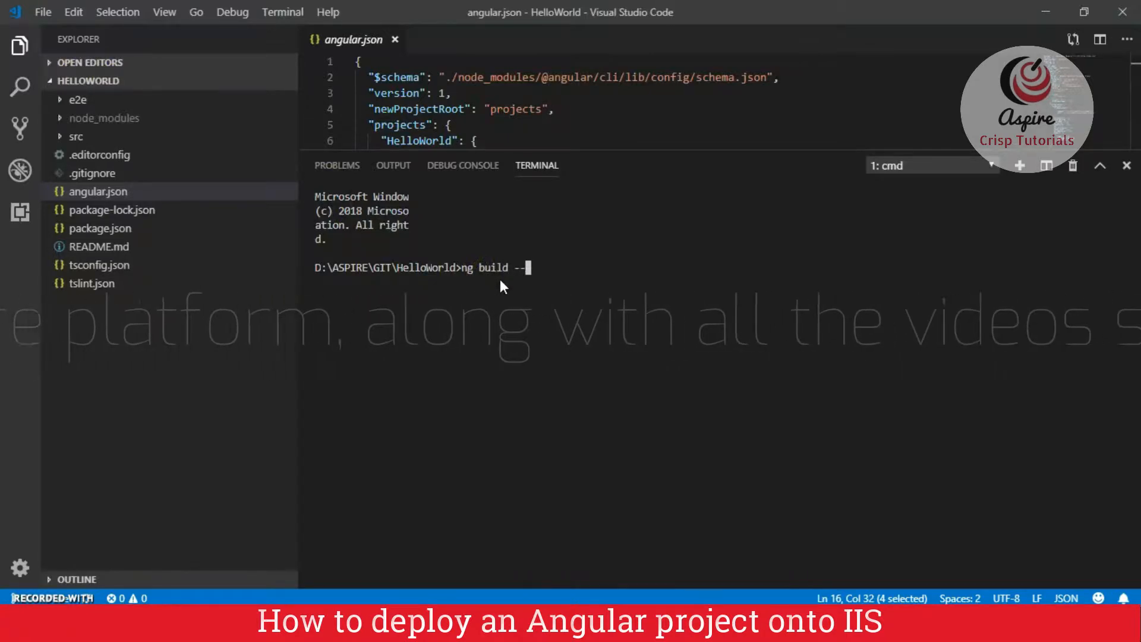
{"action": "type", "text": "prod"}
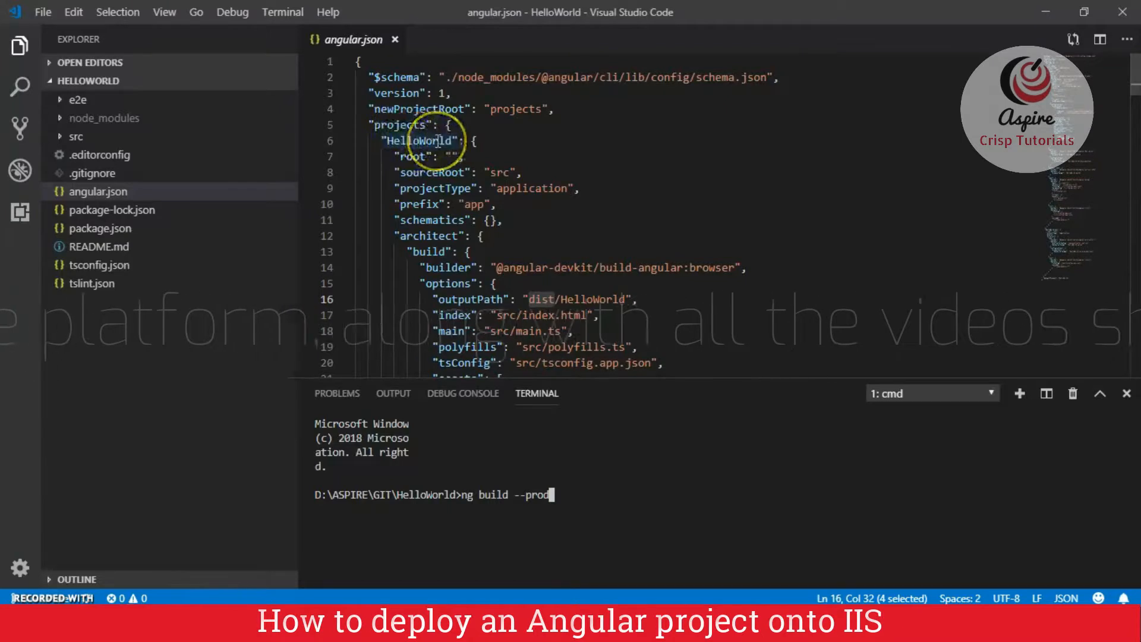
{"action": "mouse_move", "coordinate": [64, 142]}
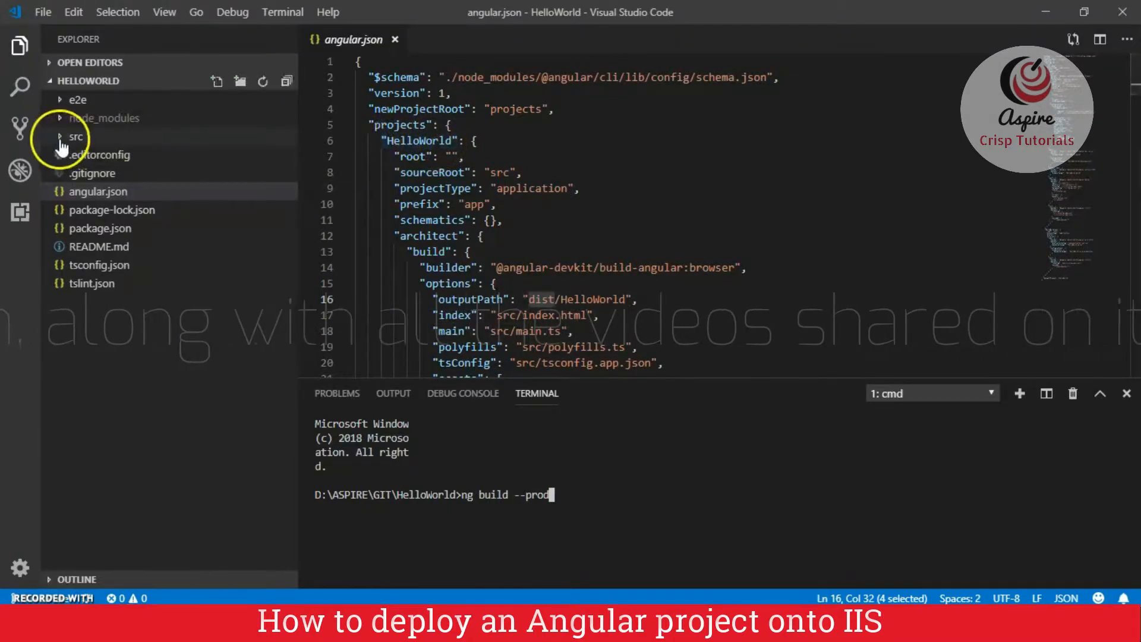
Expand src and open index.html, showing its base href of '/'
{"action": "left_click", "coordinate": [76, 137]}
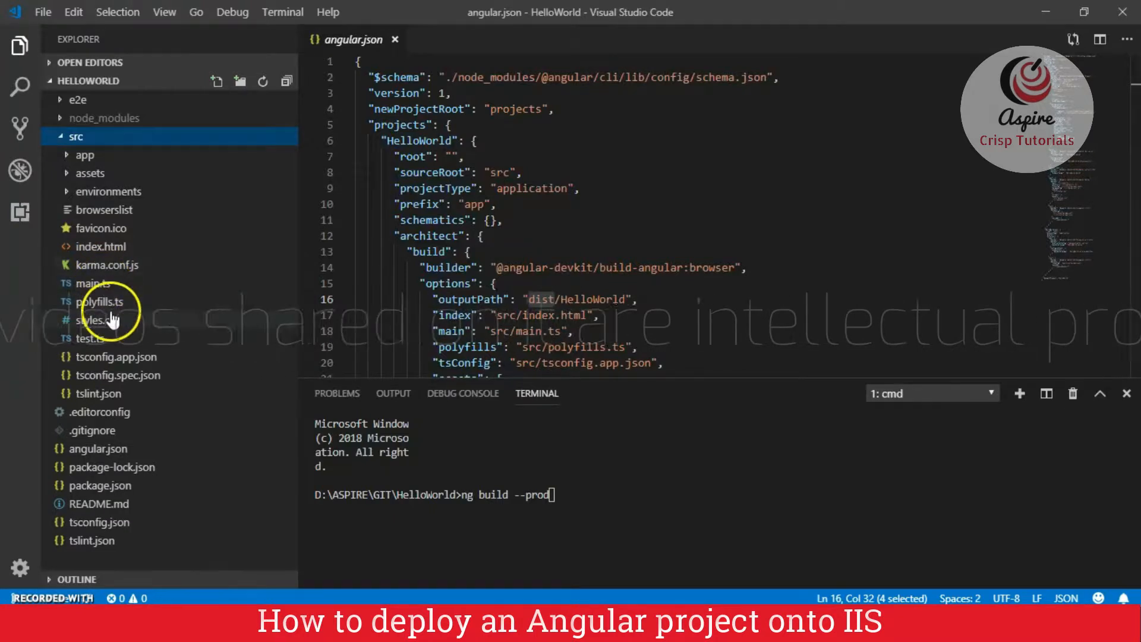
{"action": "left_click", "coordinate": [98, 246]}
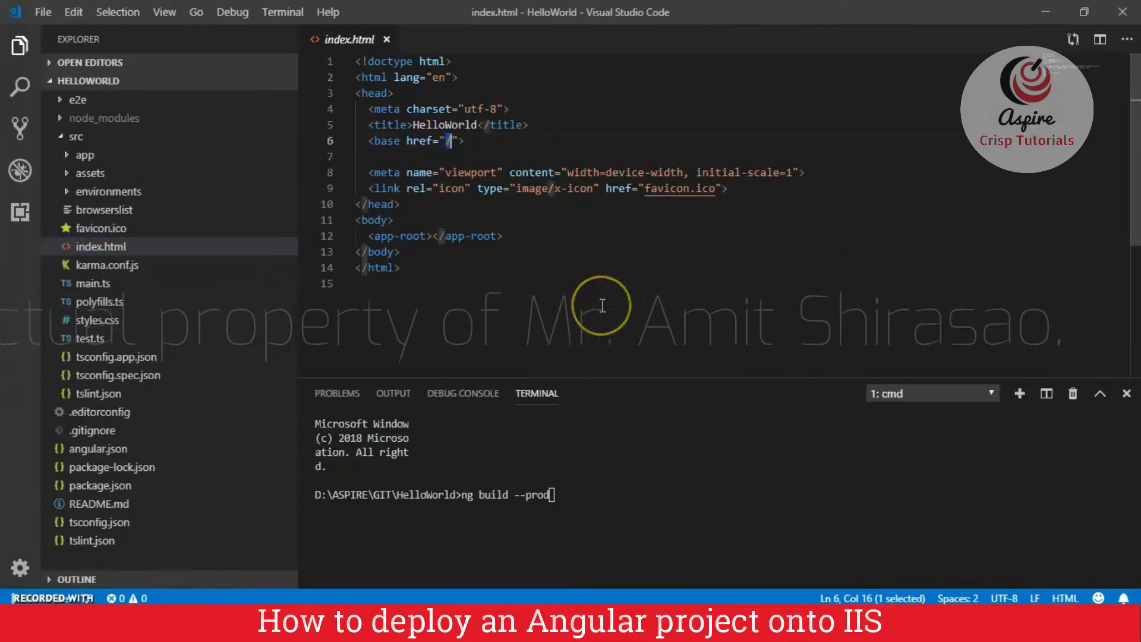
{"action": "mouse_move", "coordinate": [512, 501]}
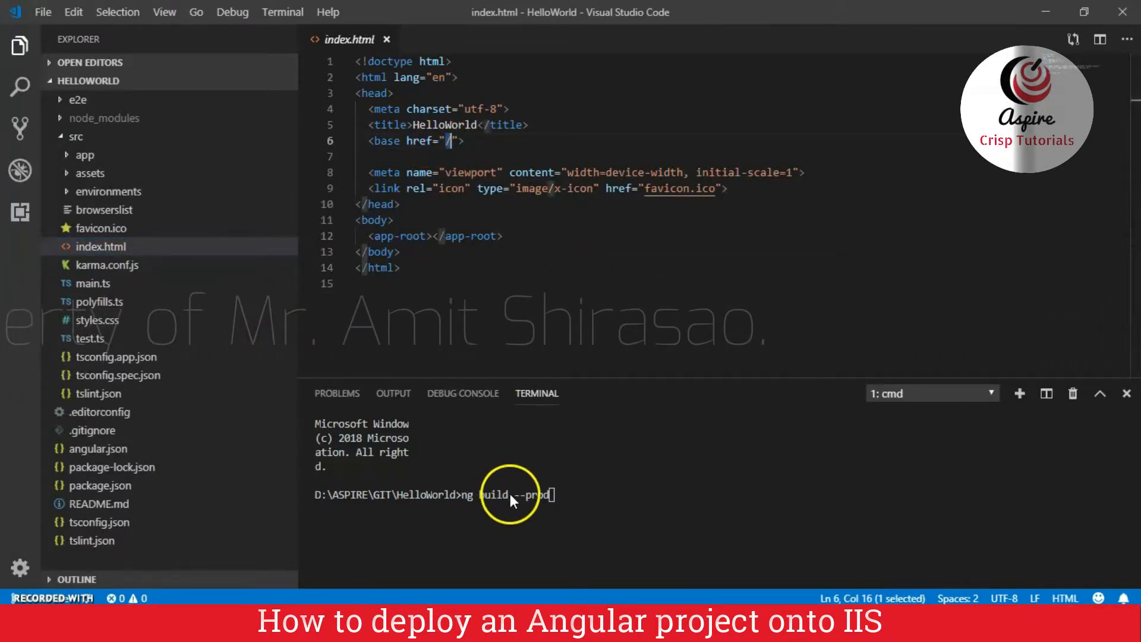
{"action": "mouse_move", "coordinate": [560, 524]}
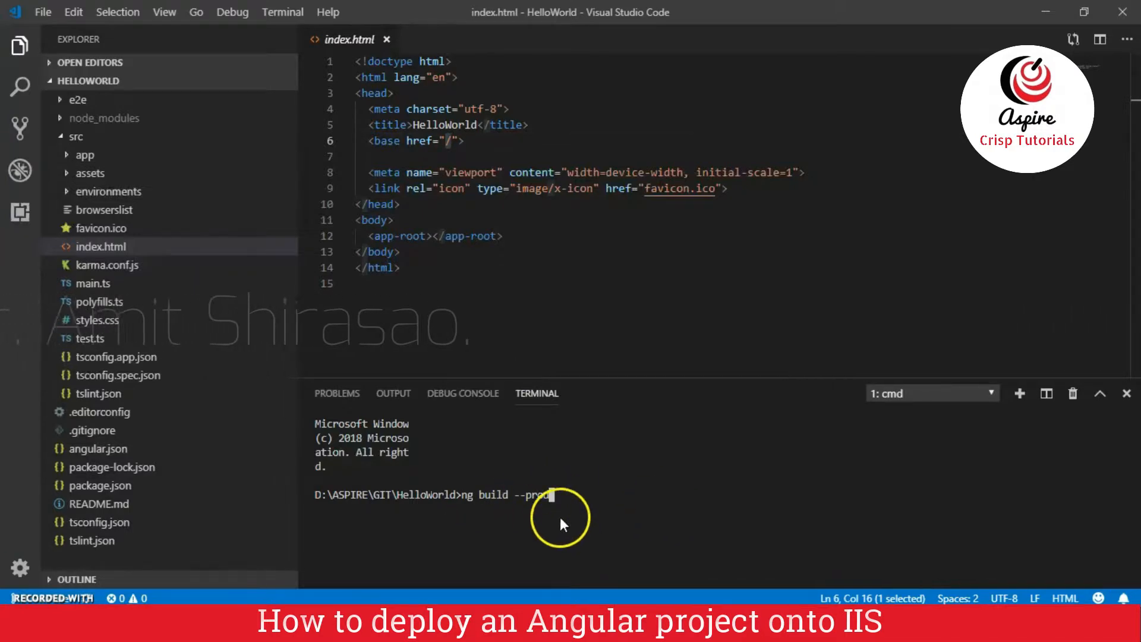
{"action": "mouse_move", "coordinate": [521, 510]}
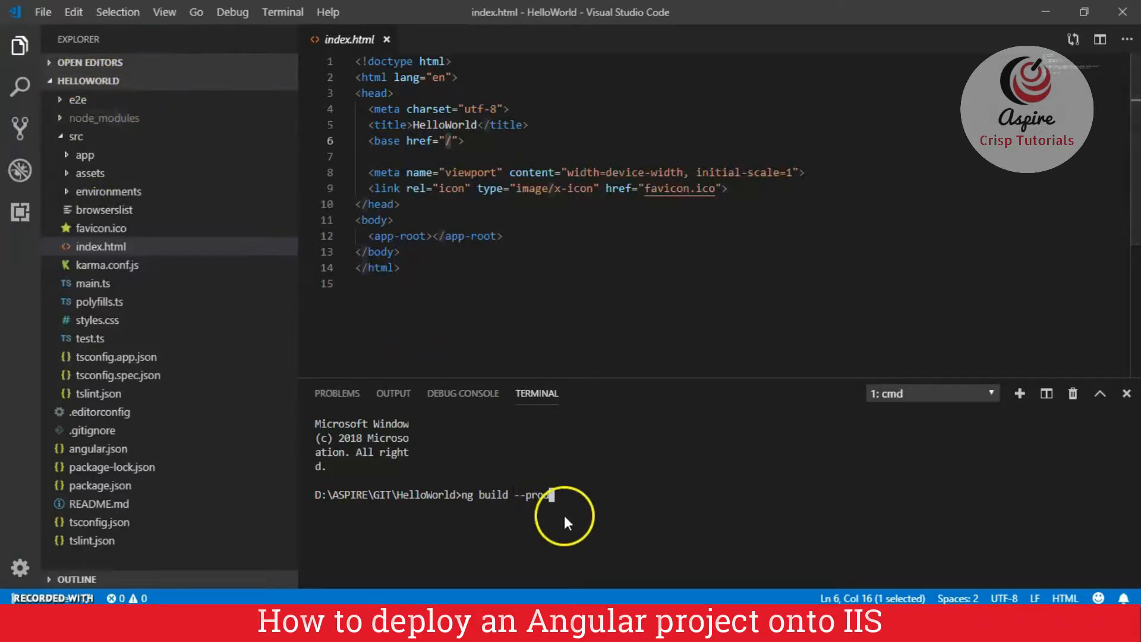
{"action": "mouse_move", "coordinate": [692, 524]}
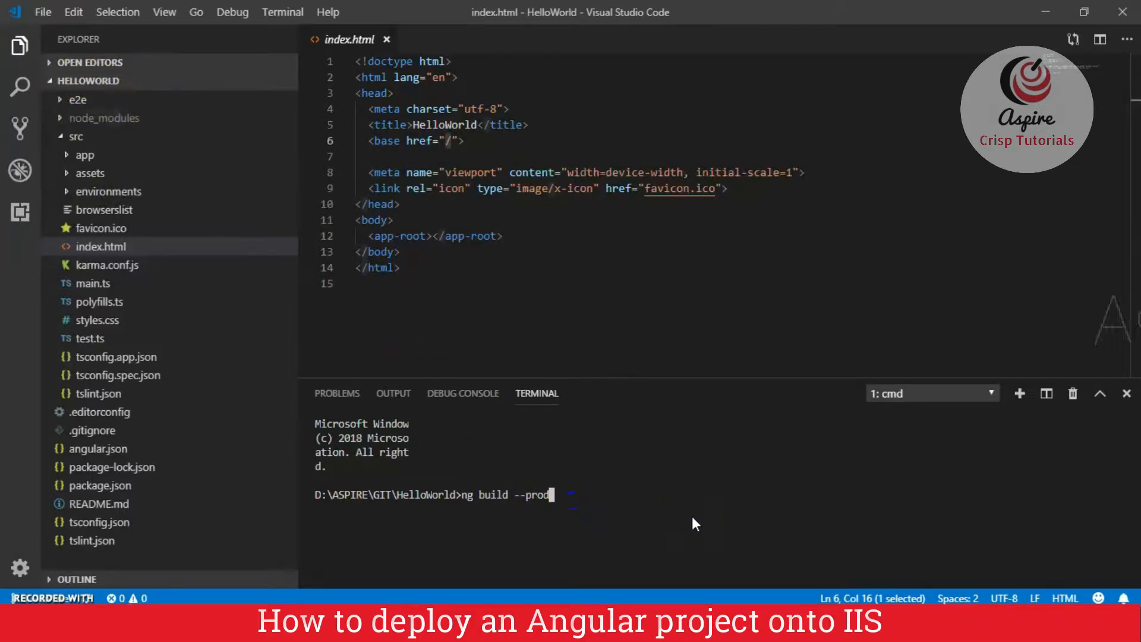
Append --base-href /HelloWorld/ and run ng build --prod --base-href /HelloWorld/
{"action": "type", "text": "--"}
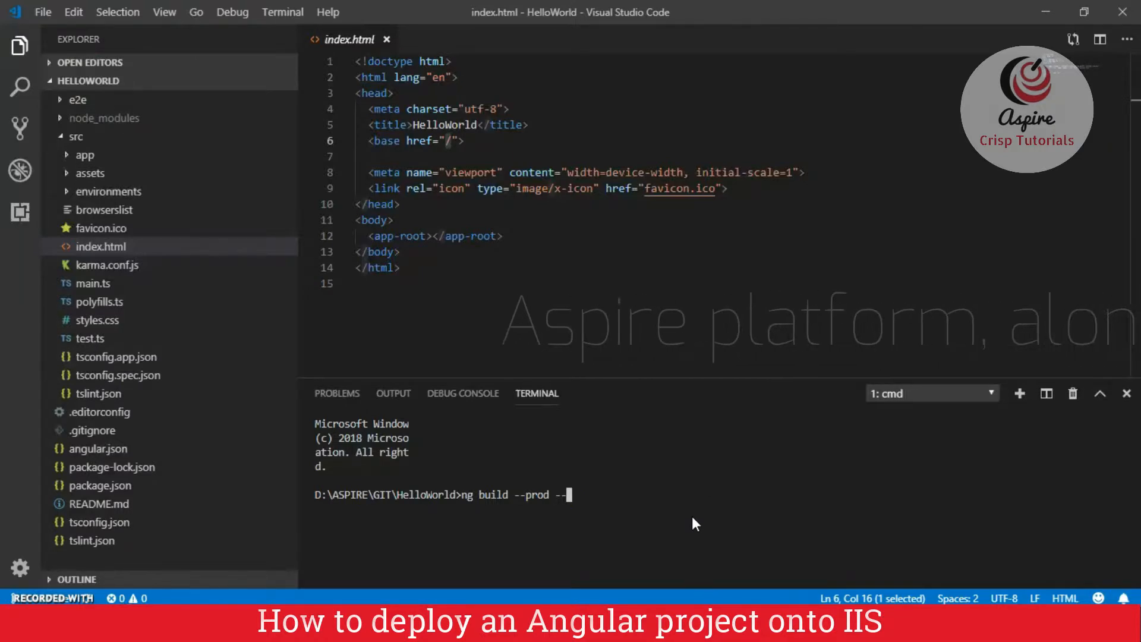
{"action": "type", "text": "base-h"}
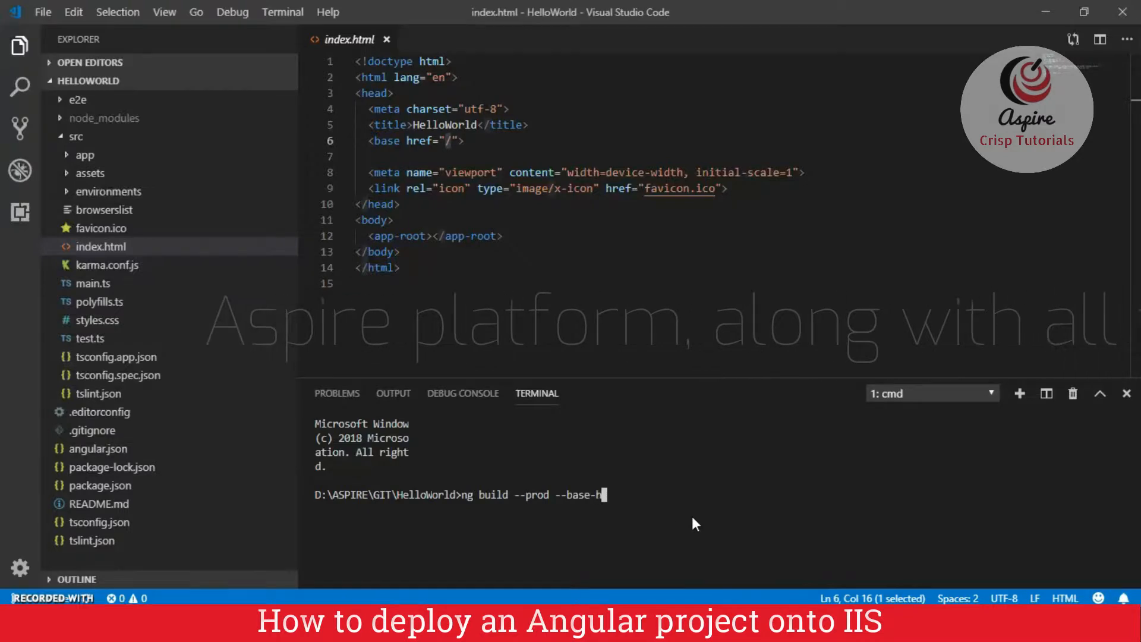
{"action": "type", "text": "ref /"}
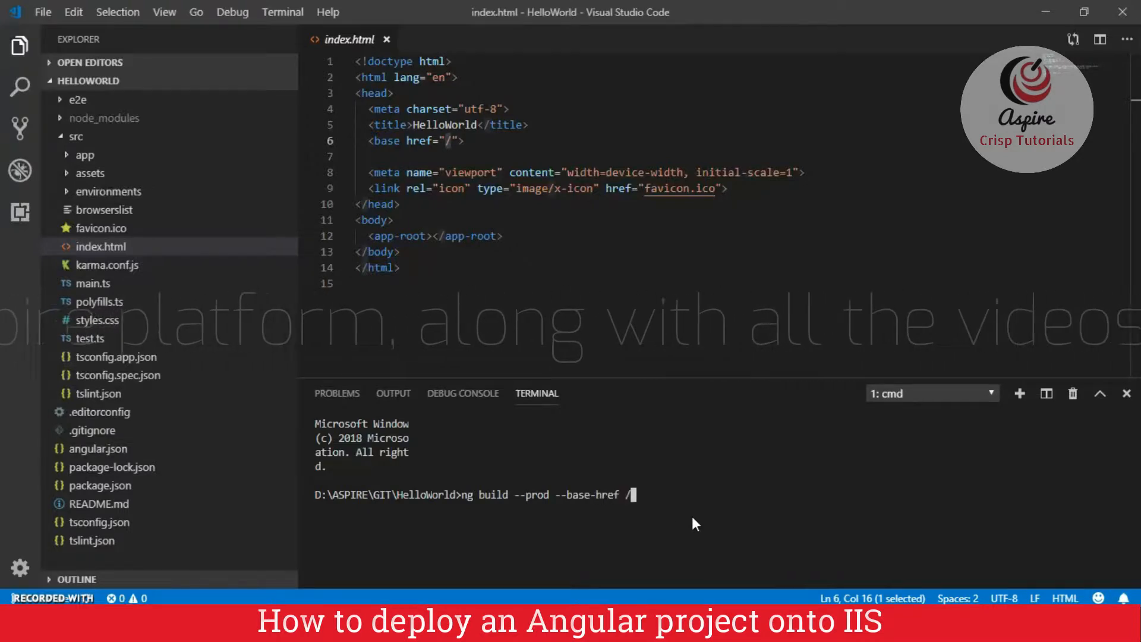
{"action": "type", "text": "HelloWorld/"}
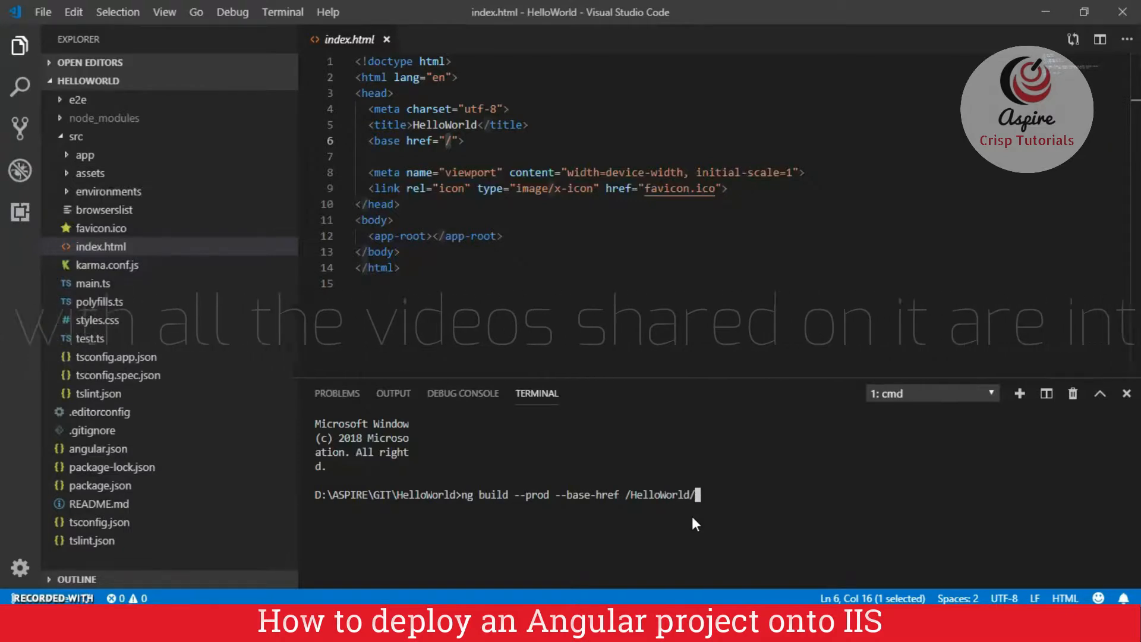
{"action": "mouse_move", "coordinate": [625, 503]}
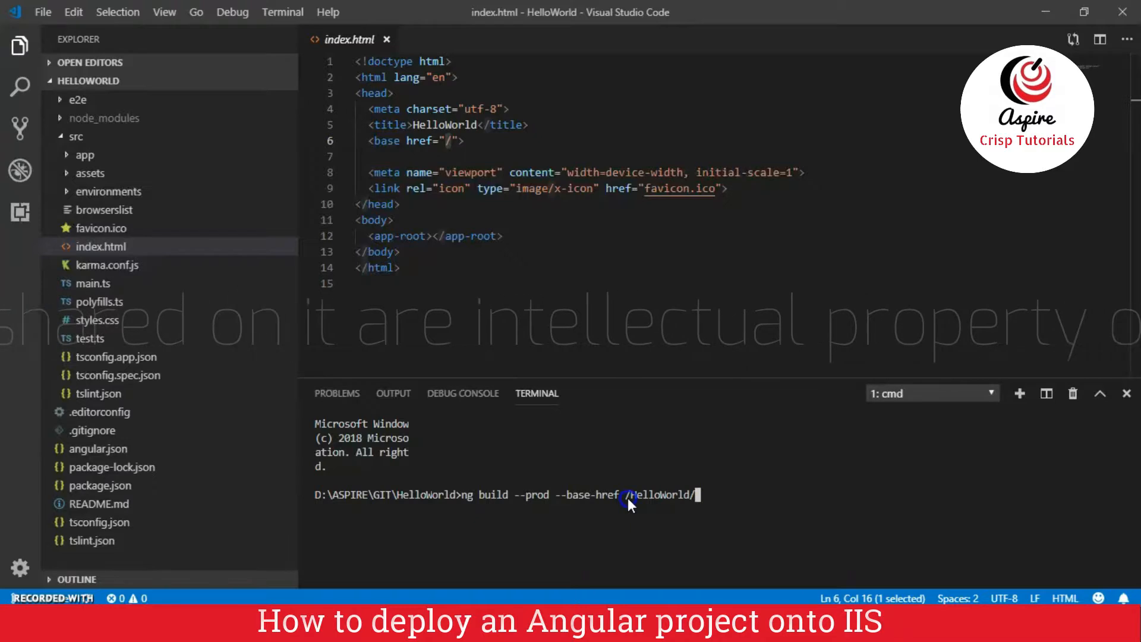
{"action": "mouse_move", "coordinate": [732, 498]}
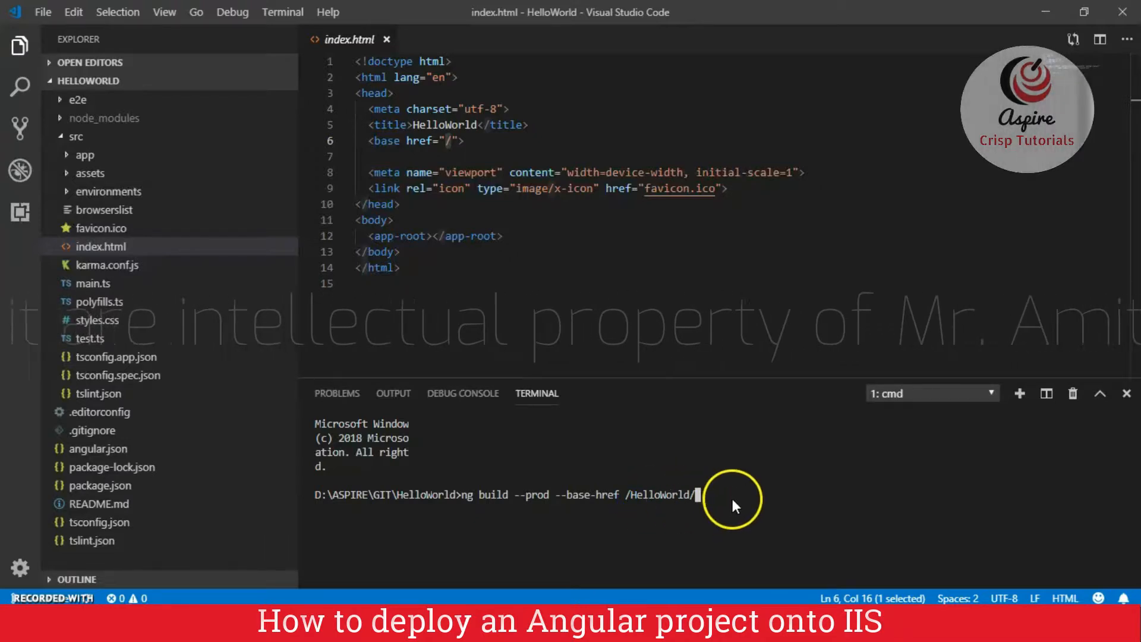
{"action": "key", "text": "Return"}
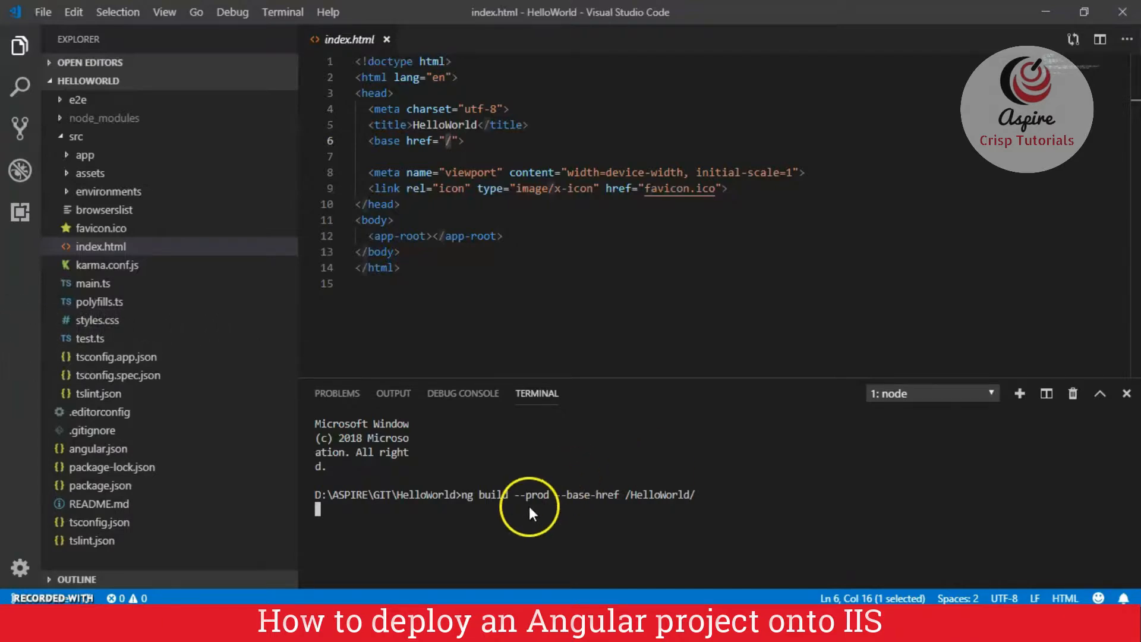
{"action": "mouse_move", "coordinate": [100, 109]}
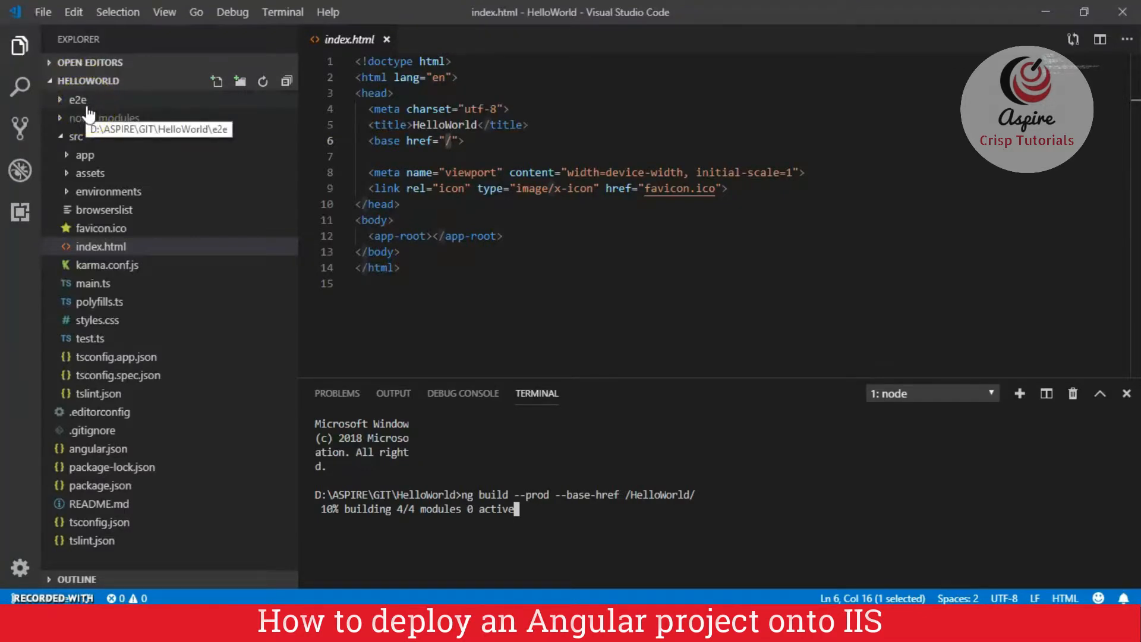
{"action": "mouse_move", "coordinate": [106, 113]}
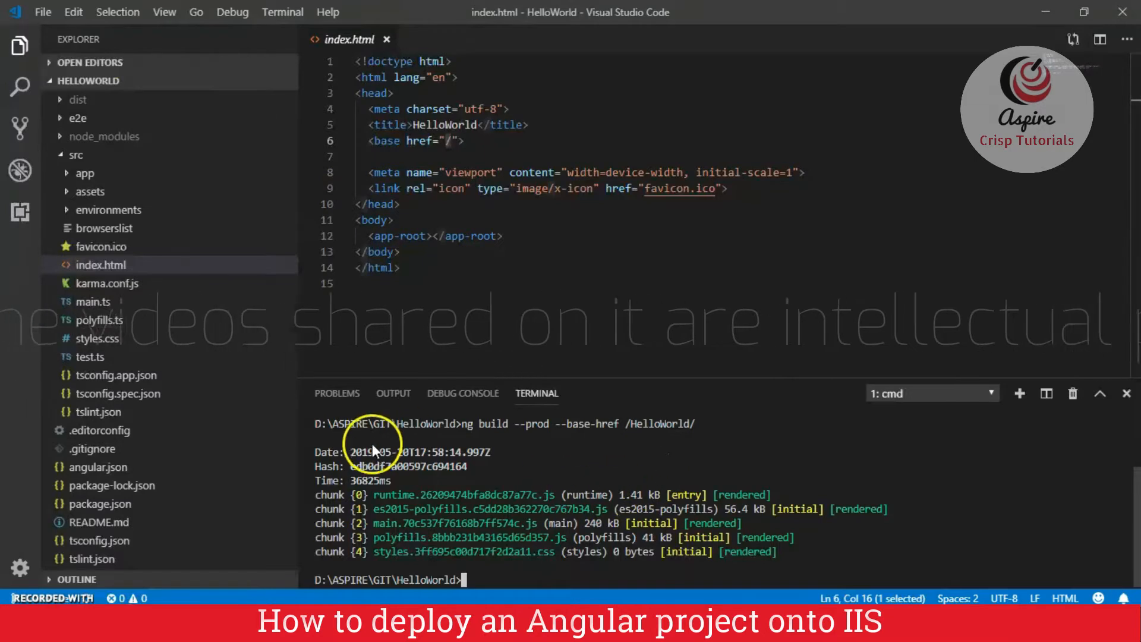
{"action": "mouse_move", "coordinate": [470, 530]}
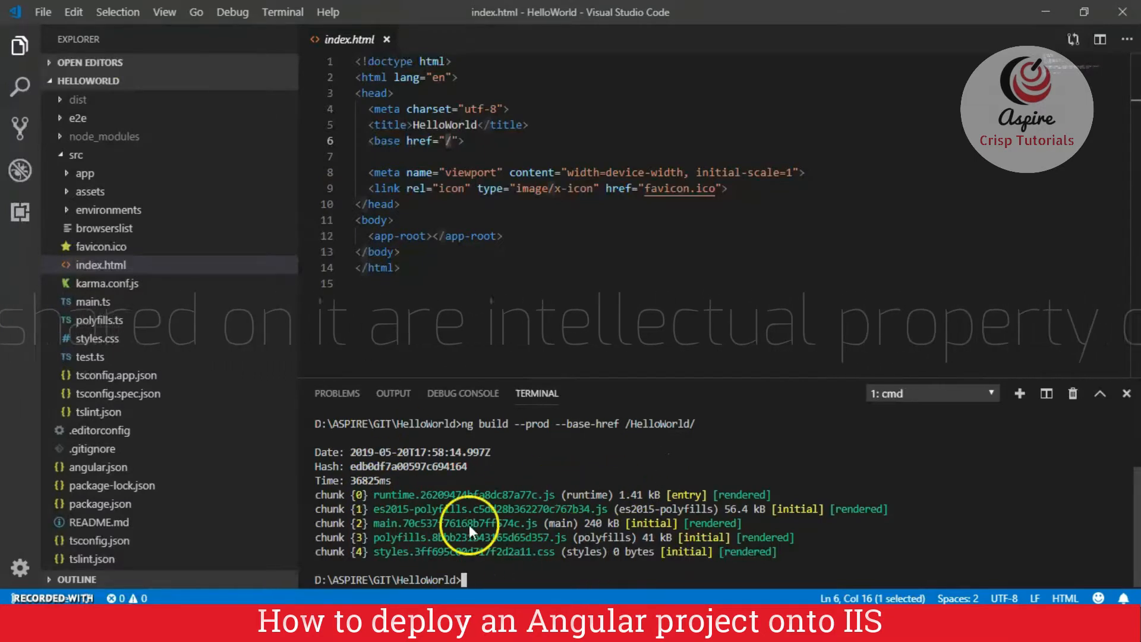
{"action": "mouse_move", "coordinate": [655, 500]}
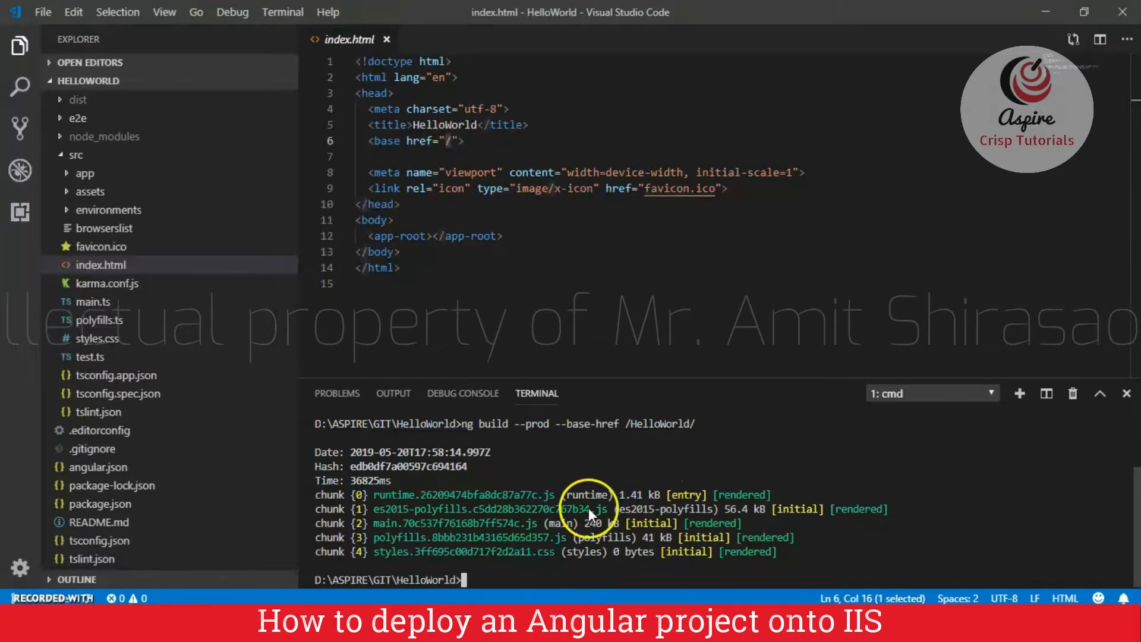
{"action": "mouse_move", "coordinate": [567, 506]}
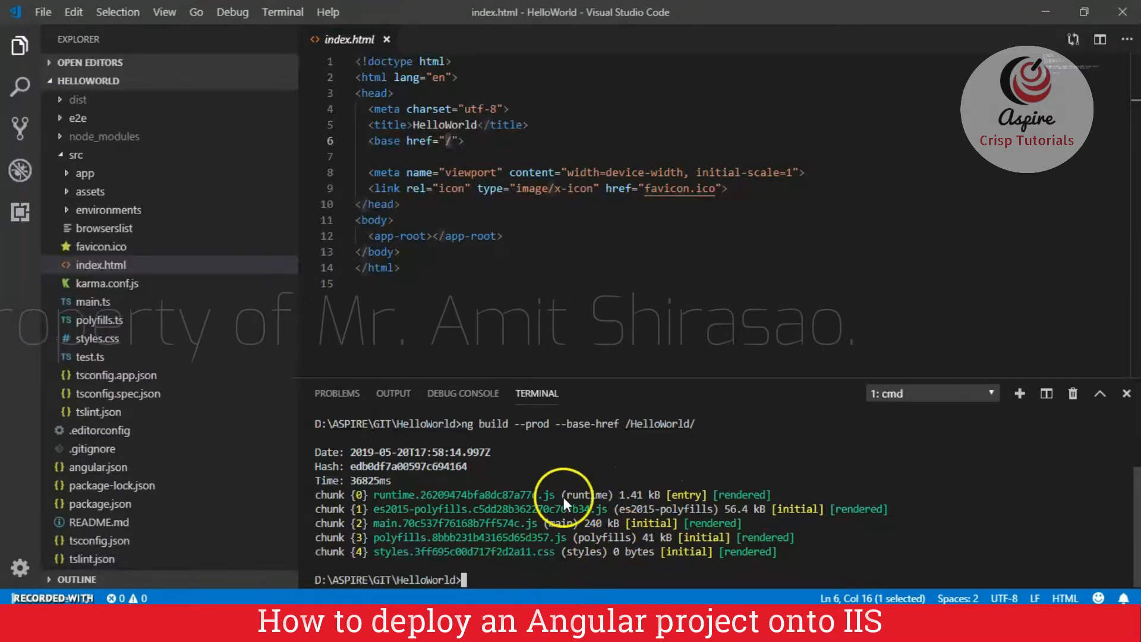
{"action": "mouse_move", "coordinate": [636, 560]}
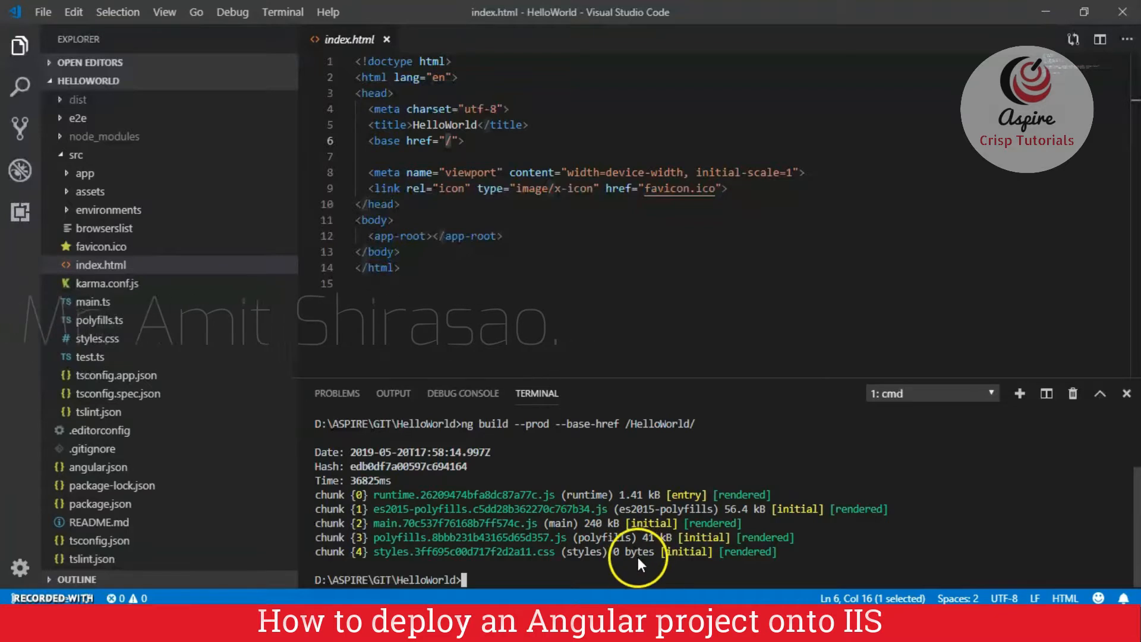
{"action": "mouse_move", "coordinate": [737, 516]}
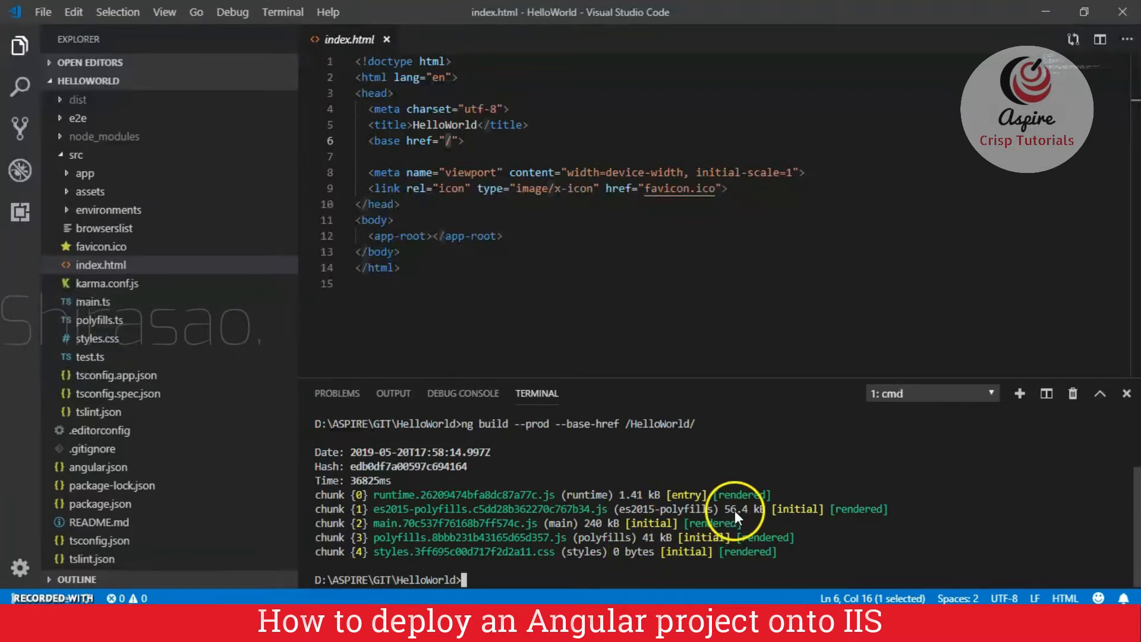
{"action": "mouse_move", "coordinate": [736, 516]}
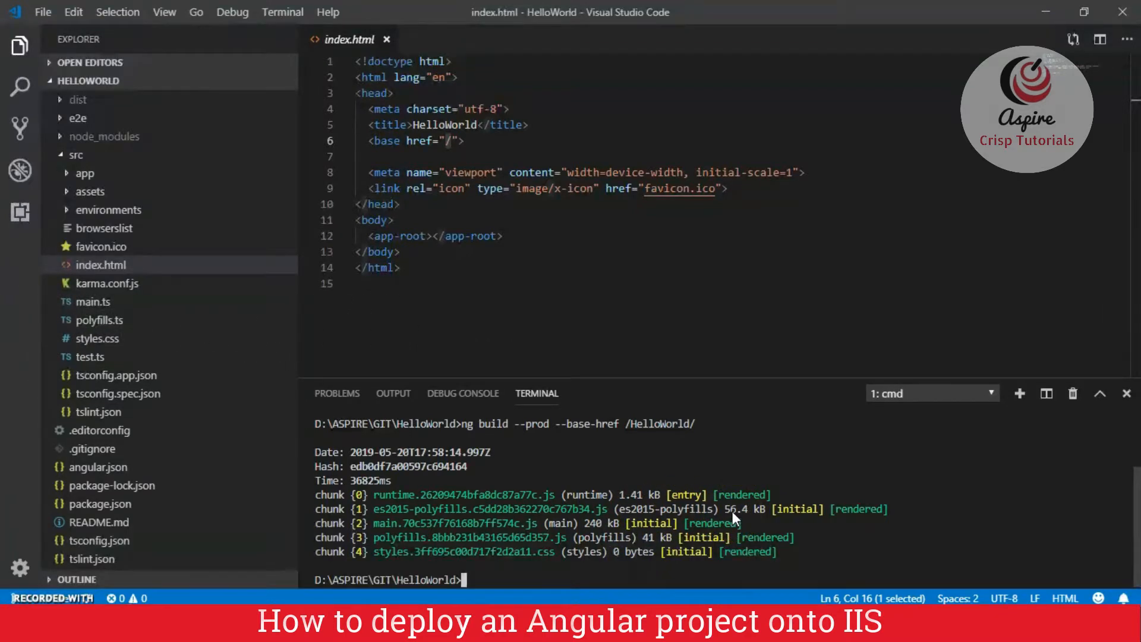
{"action": "mouse_move", "coordinate": [631, 571]}
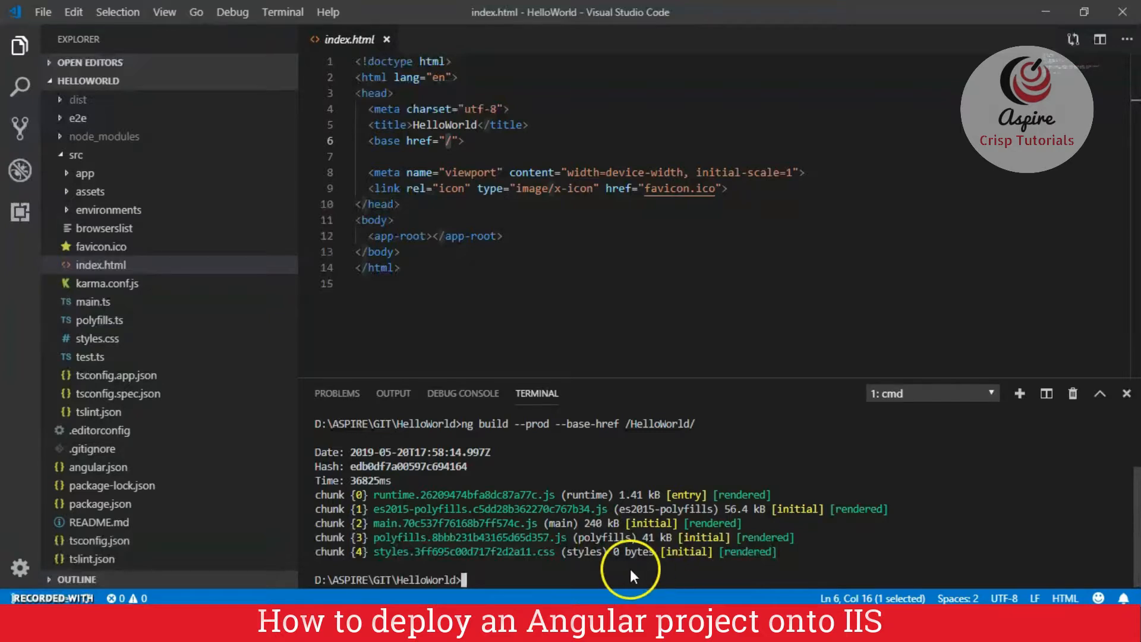
{"action": "mouse_move", "coordinate": [619, 558]}
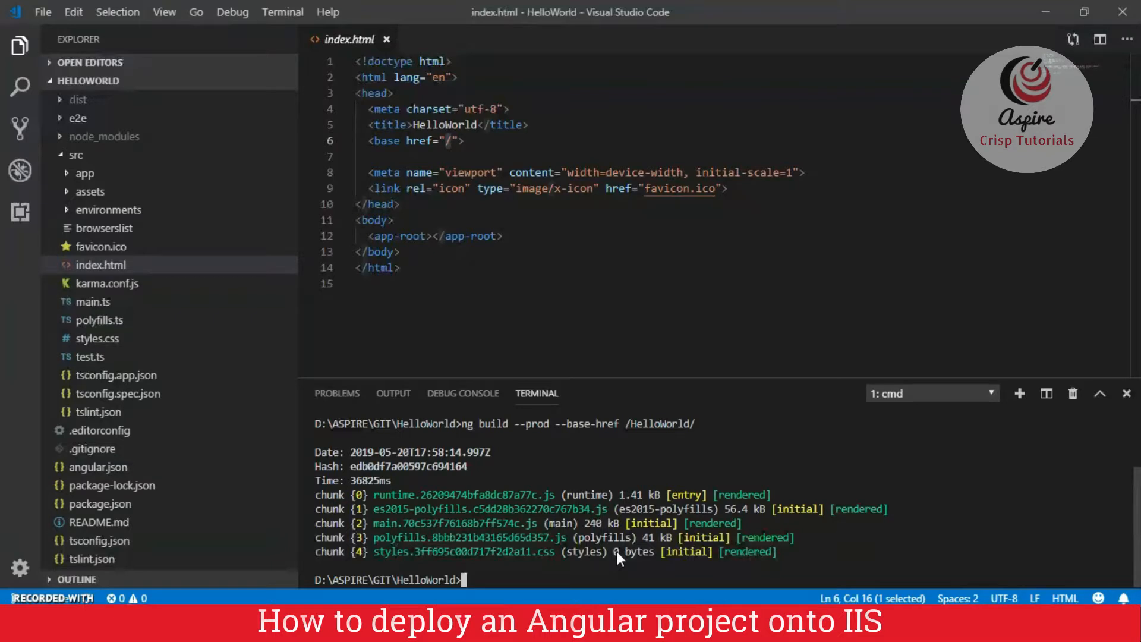
{"action": "mouse_move", "coordinate": [648, 542]}
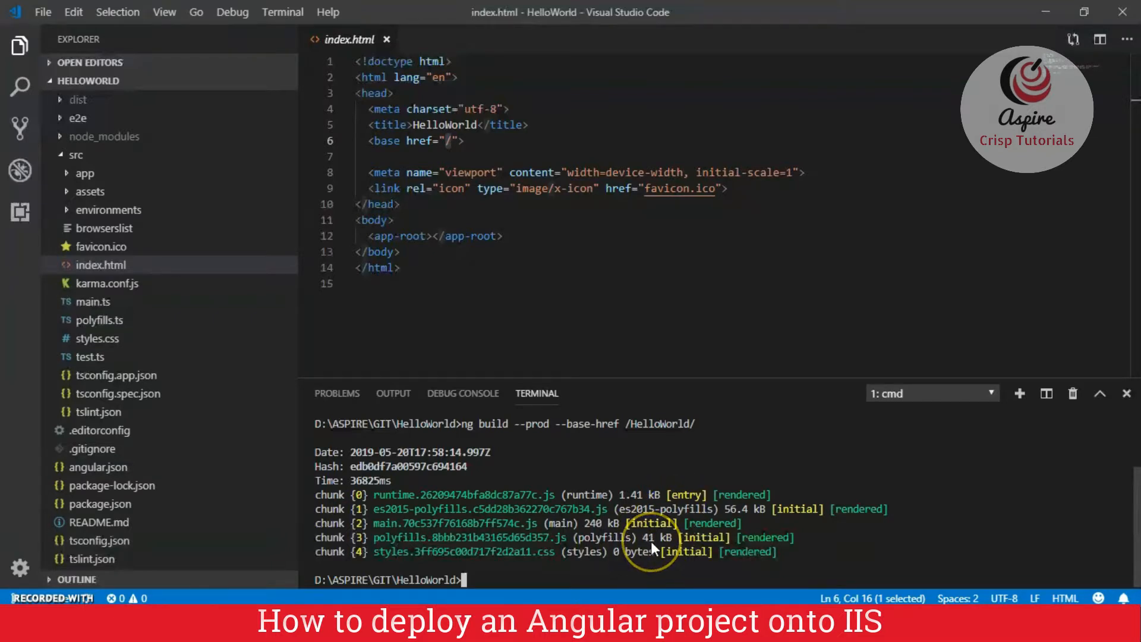
{"action": "mouse_move", "coordinate": [652, 545]}
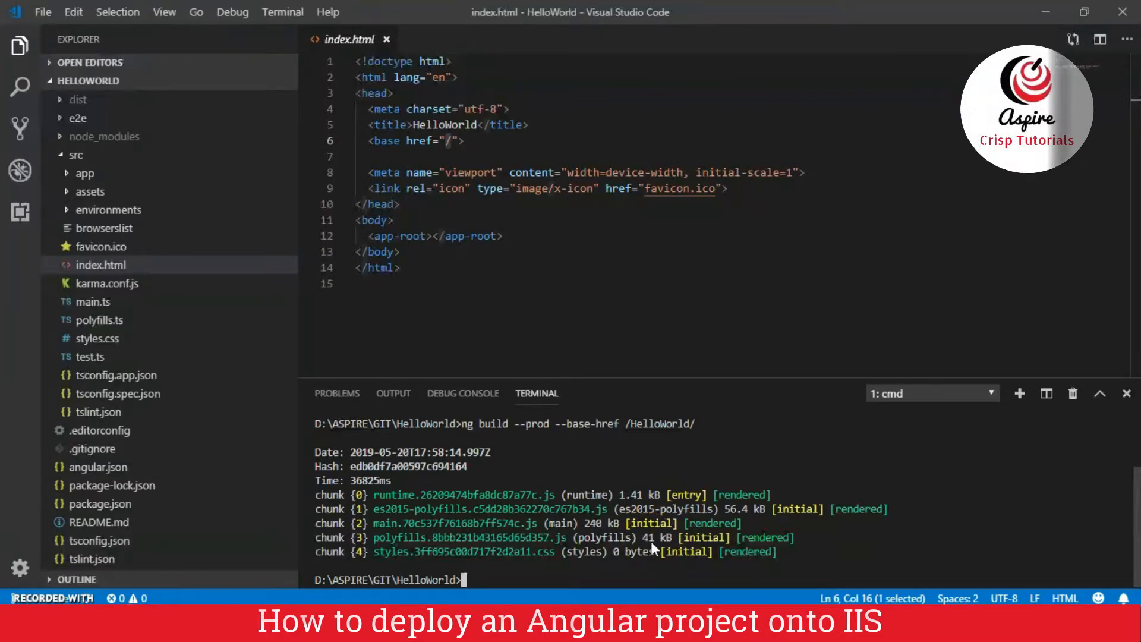
{"action": "mouse_move", "coordinate": [20, 46]}
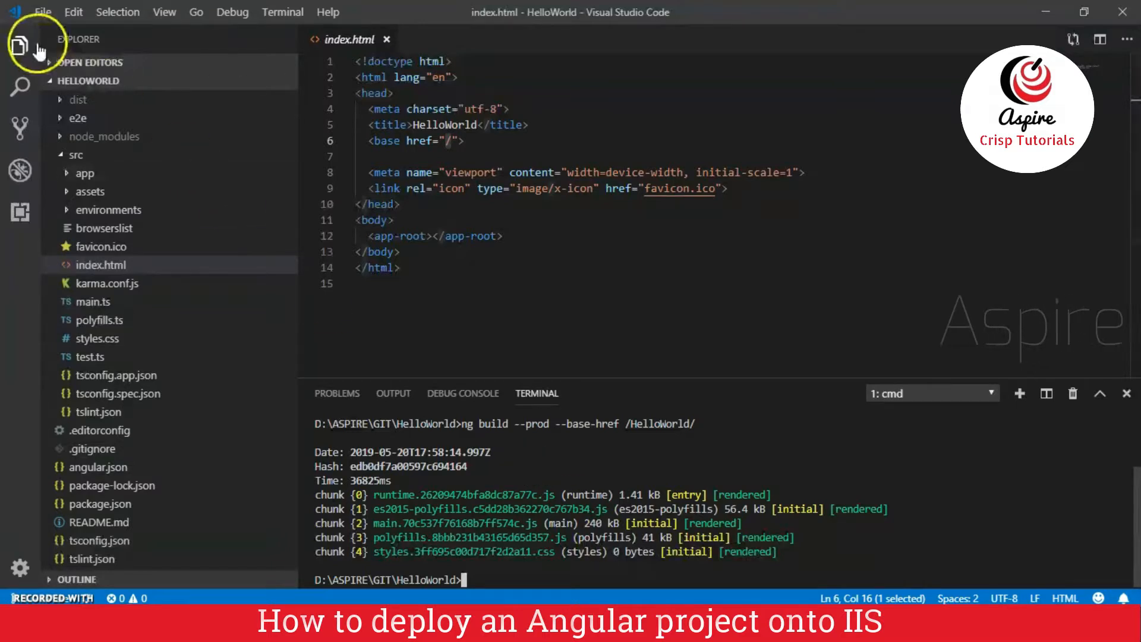
Reveal dist in a maximized File Explorer window and select its address path
{"action": "left_click", "coordinate": [77, 100]}
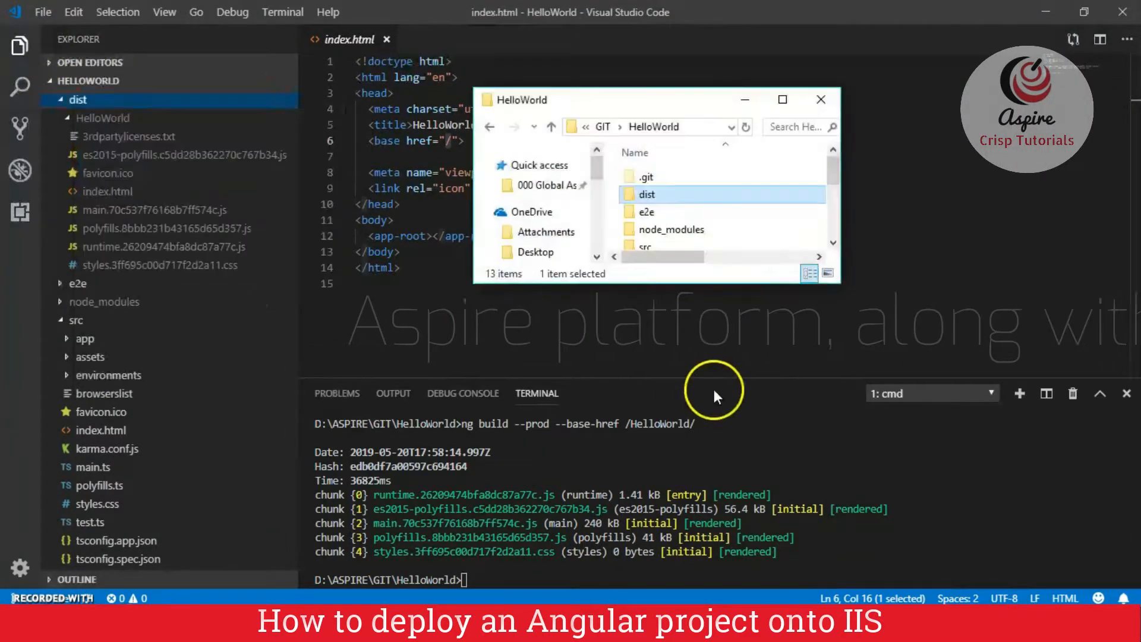
{"action": "left_click", "coordinate": [783, 100]}
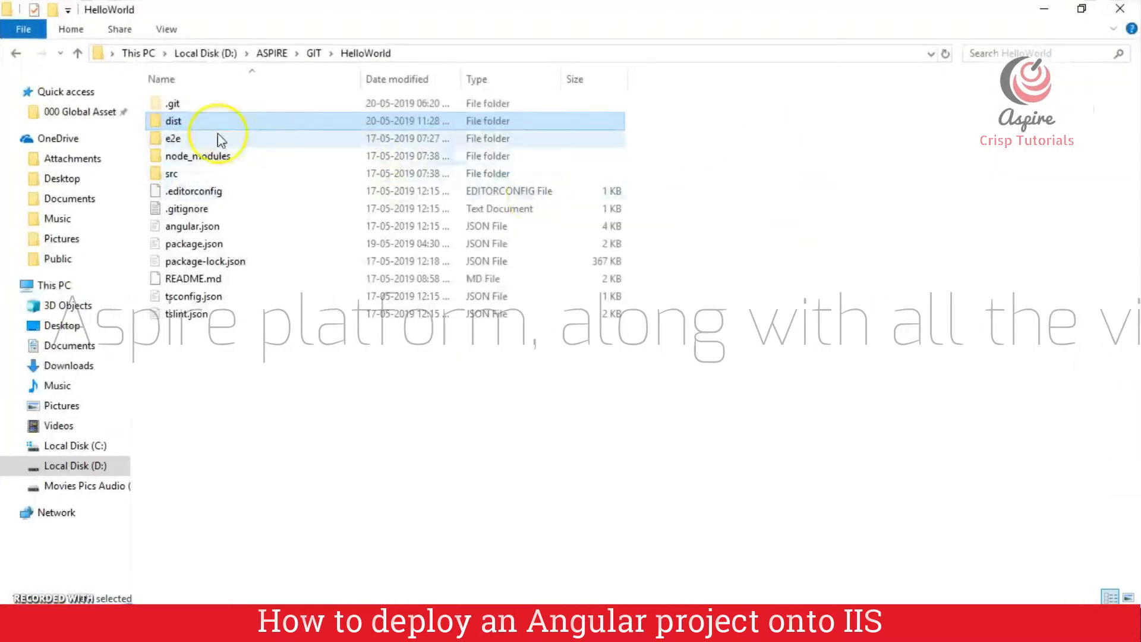
{"action": "double_click", "coordinate": [173, 121]}
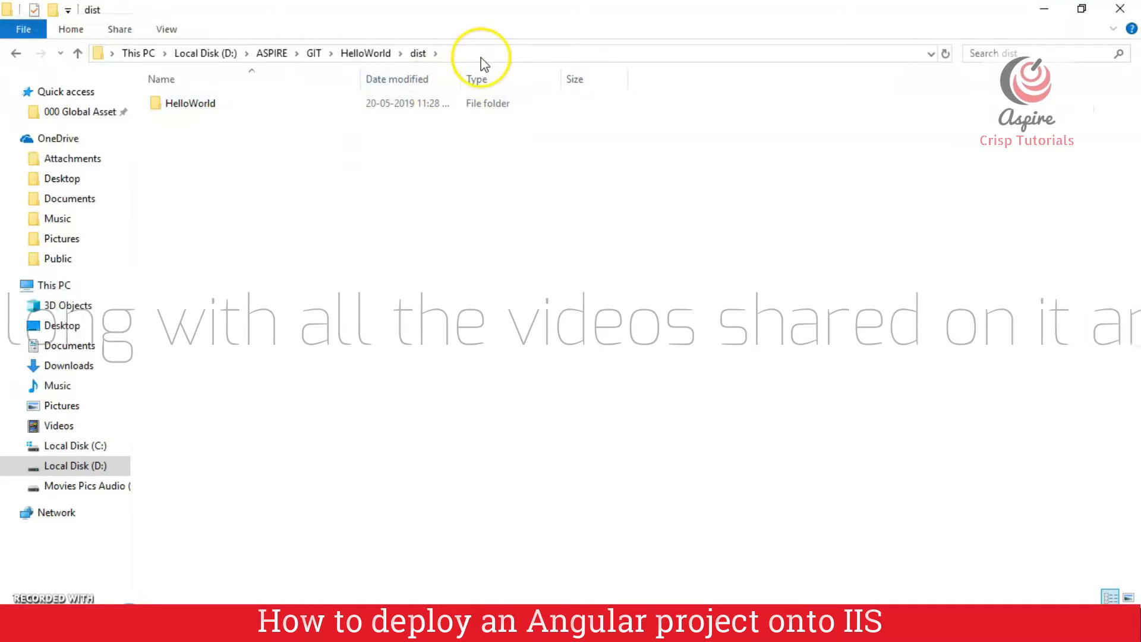
{"action": "left_click", "coordinate": [480, 53]}
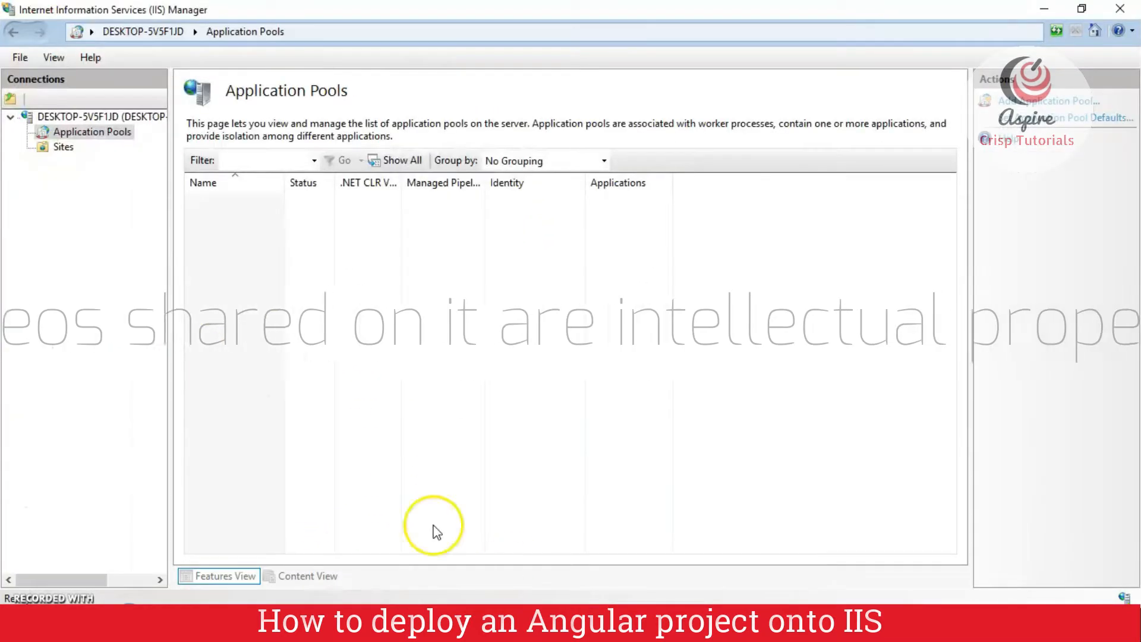
{"action": "mouse_move", "coordinate": [495, 334]}
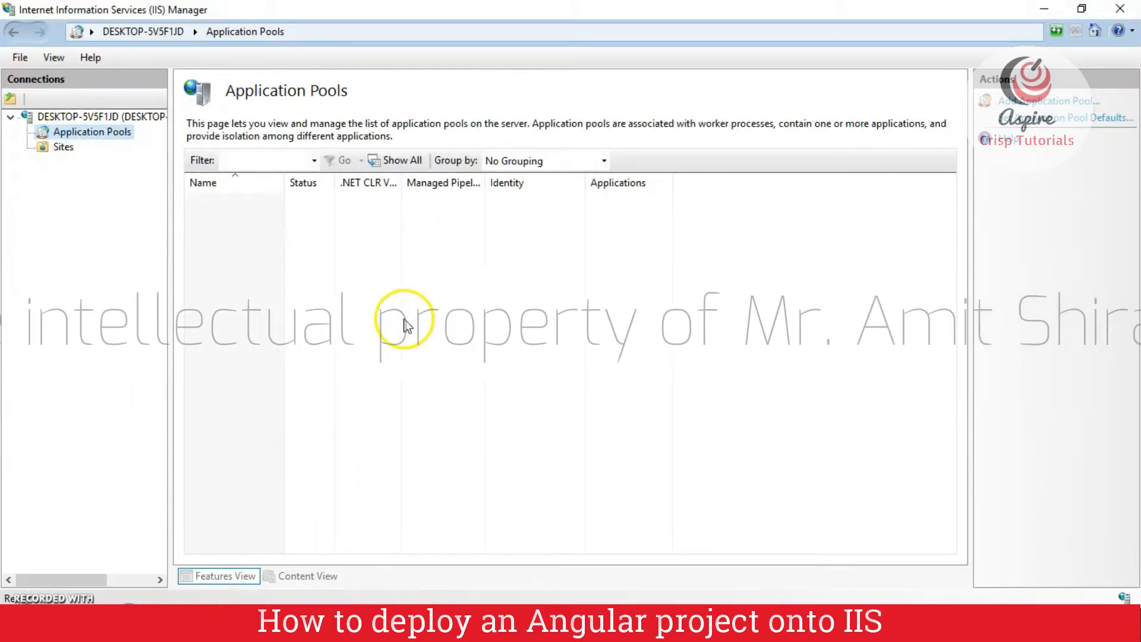
Add website 'Angular' with physical path D:\ASPIRE\GIT\HelloWorld\dist
{"action": "left_click", "coordinate": [64, 146]}
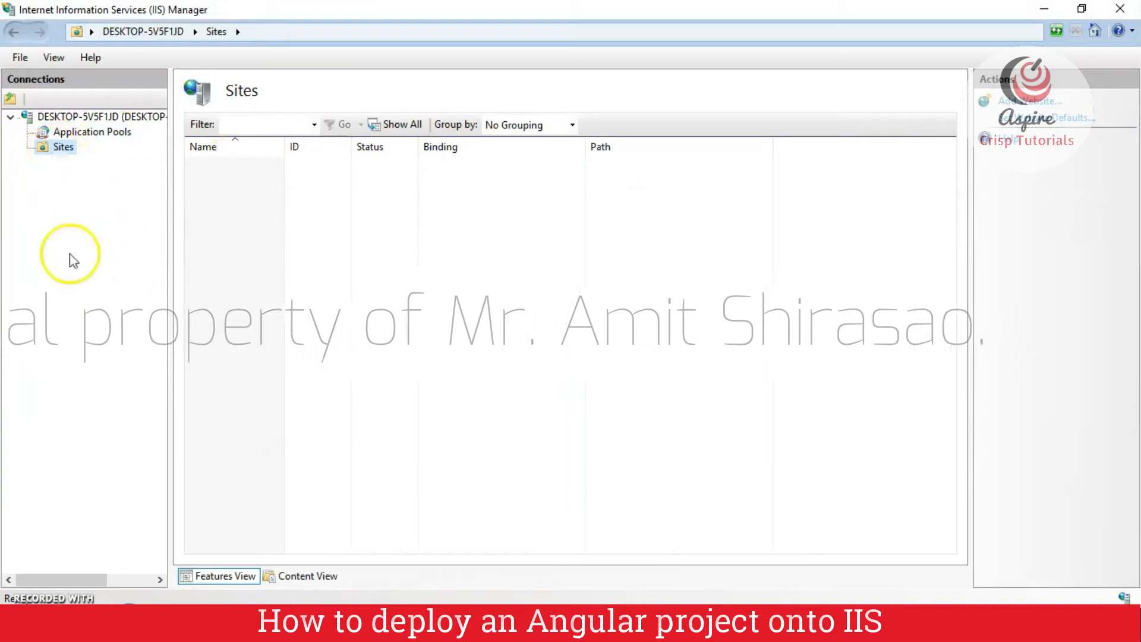
{"action": "mouse_move", "coordinate": [58, 188]}
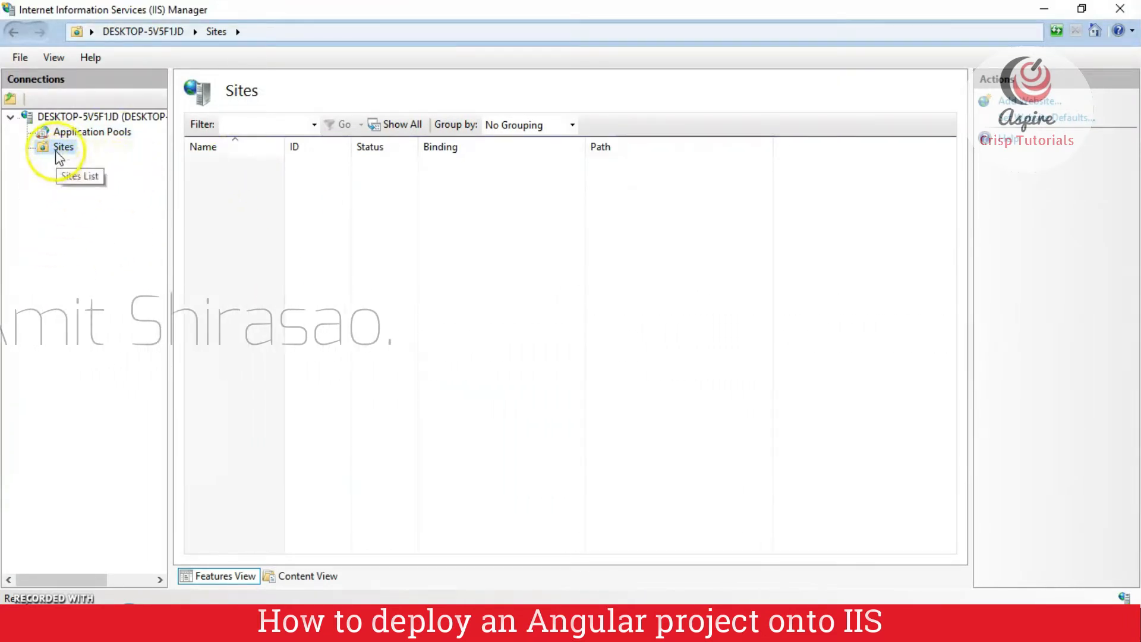
{"action": "right_click", "coordinate": [63, 146]}
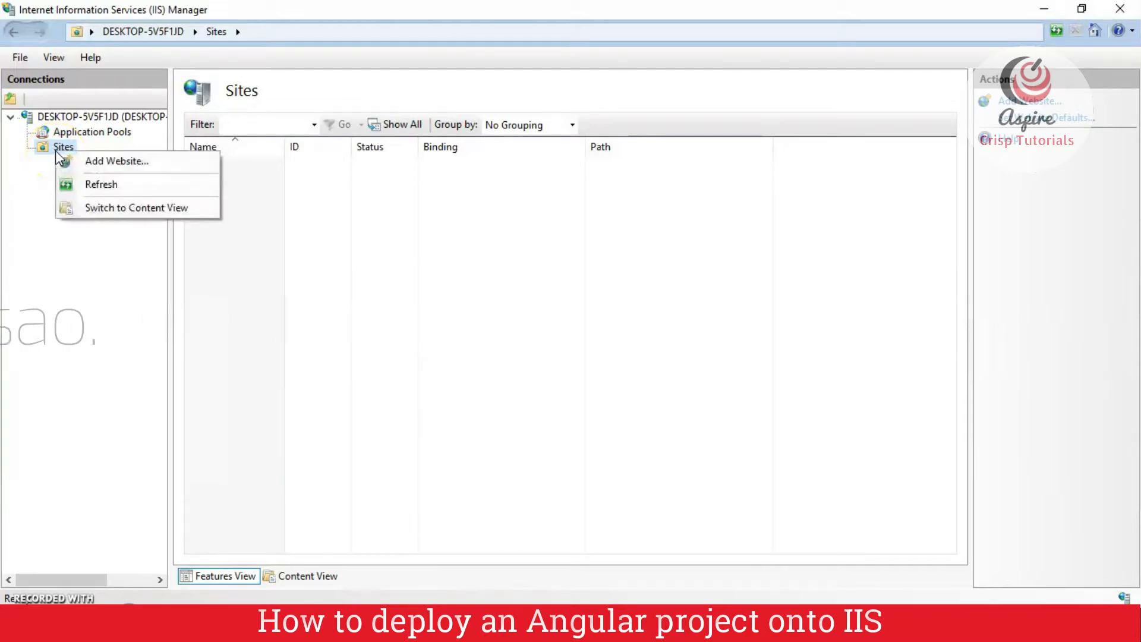
{"action": "left_click", "coordinate": [117, 162]}
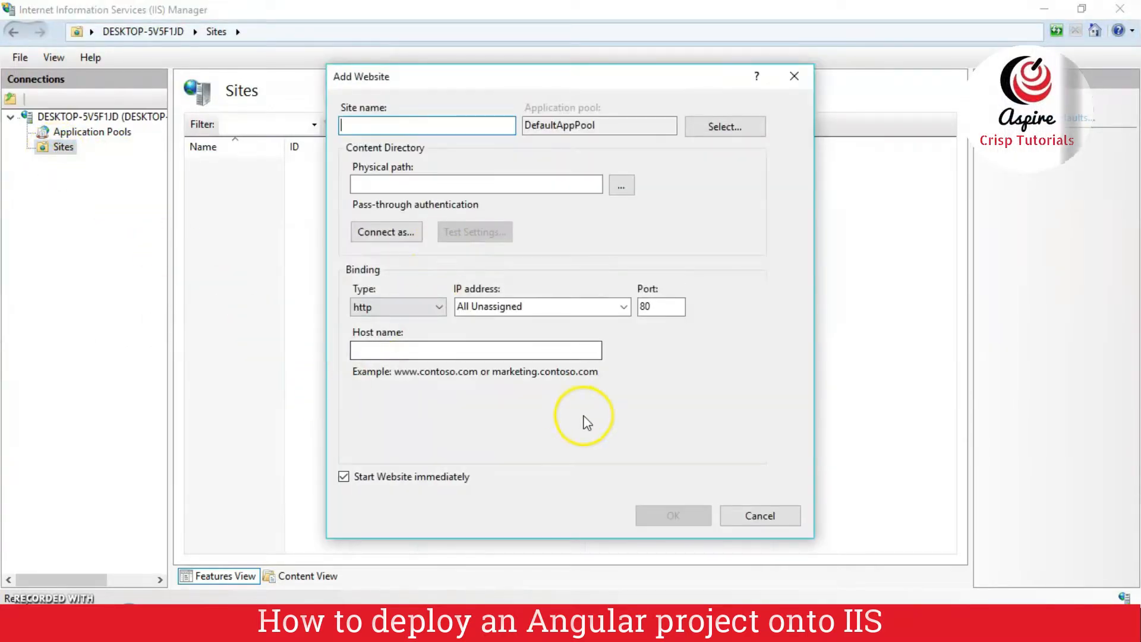
{"action": "type", "text": "Ang"}
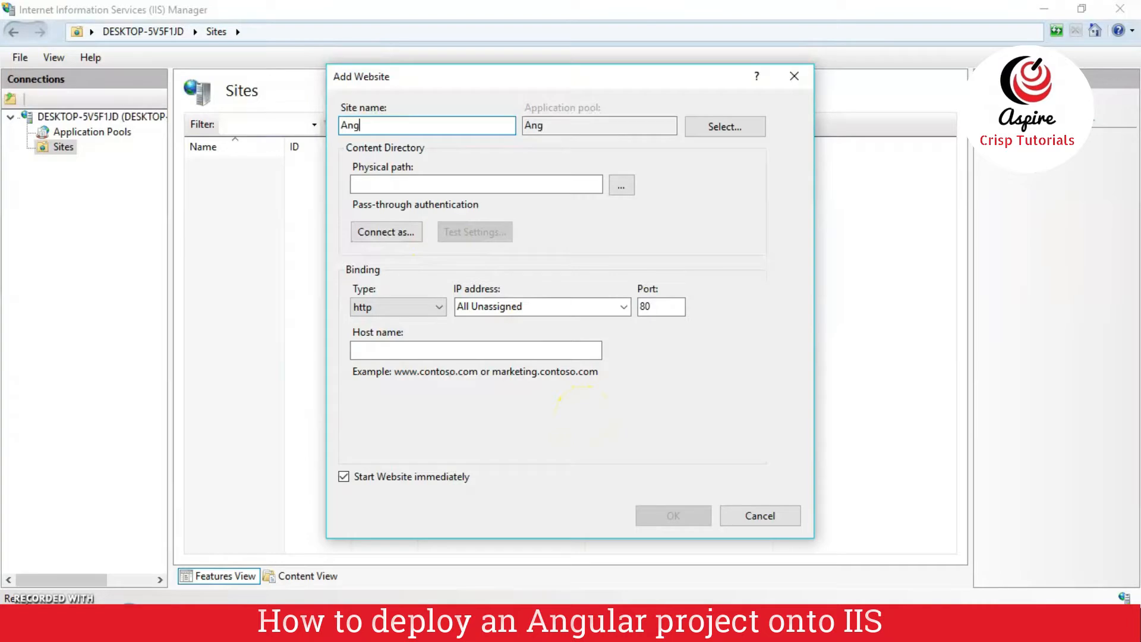
{"action": "type", "text": "ular"}
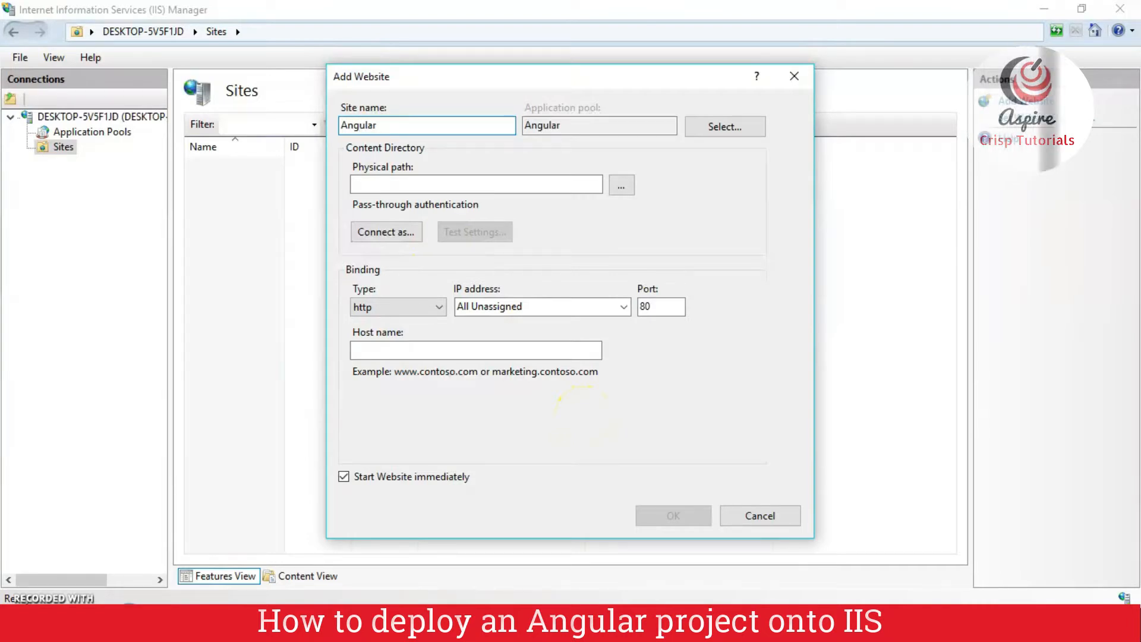
{"action": "left_click", "coordinate": [475, 184]}
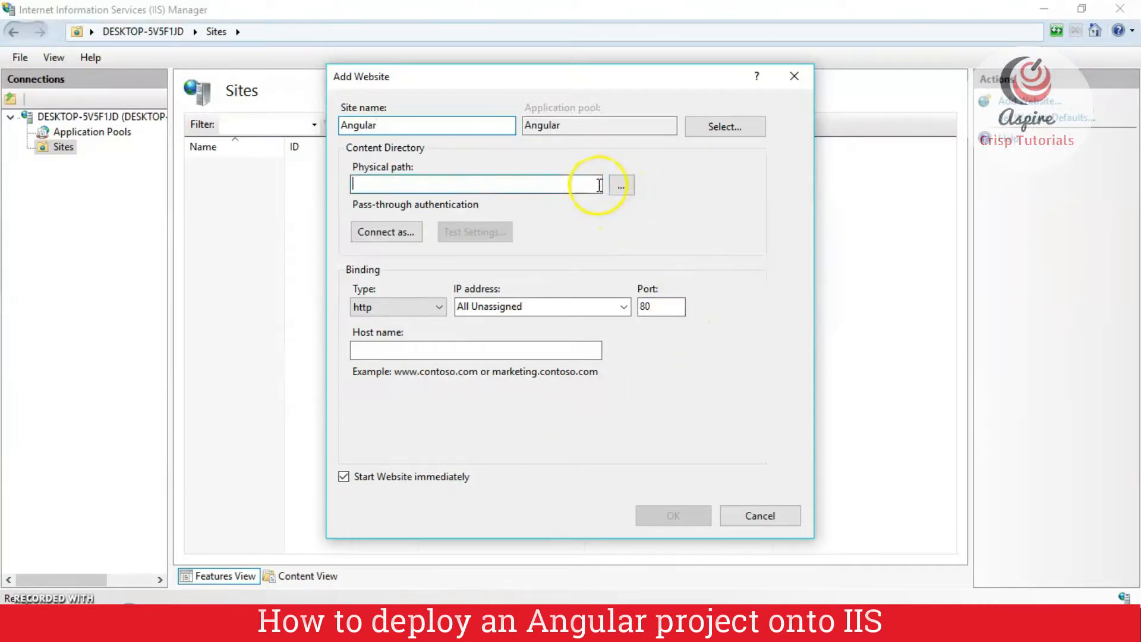
{"action": "type", "text": "D:\\ASPIRE\\GIT\\HelloWorld\\dist"}
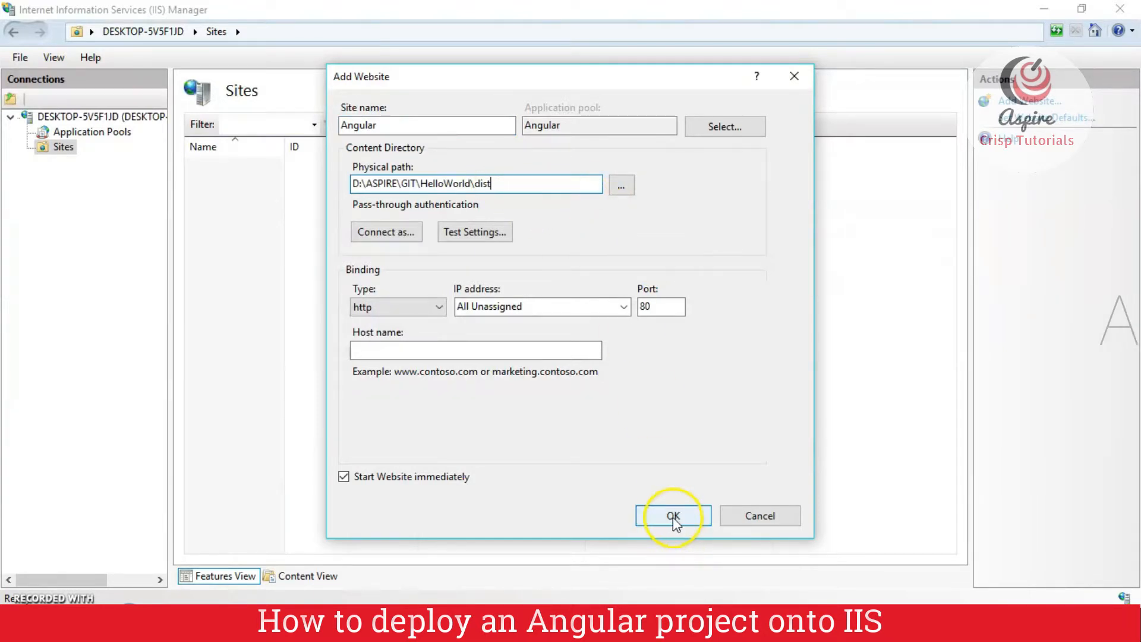
{"action": "left_click", "coordinate": [672, 515]}
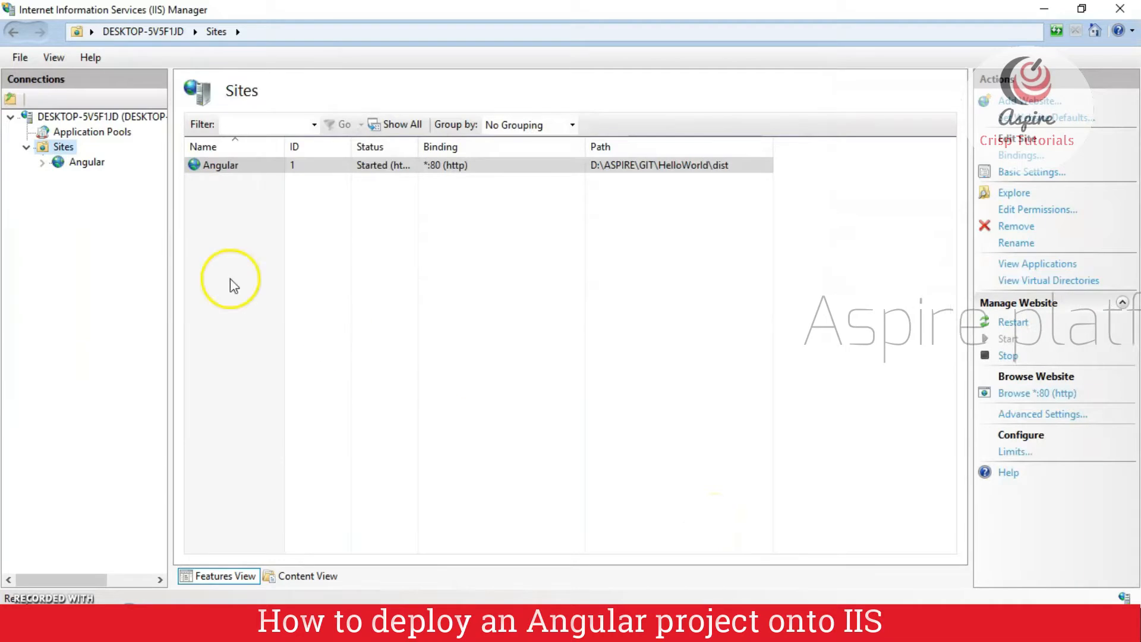
Begin Add Application on the Angular site with alias HelloWorld, then return to IIS Manager
{"action": "right_click", "coordinate": [87, 161]}
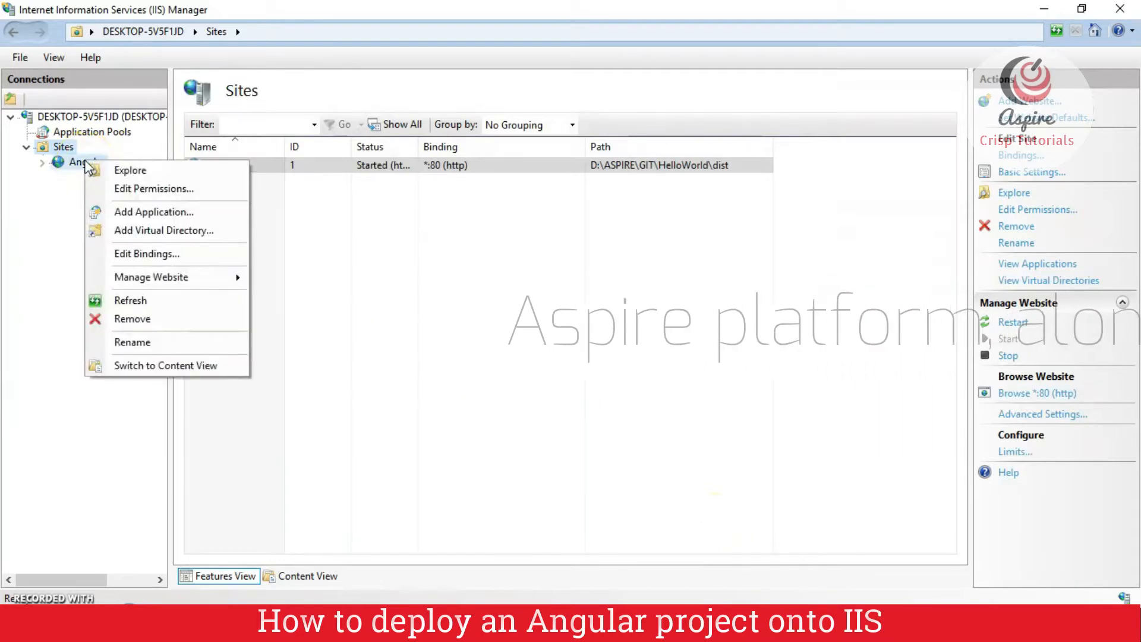
{"action": "left_click", "coordinate": [86, 161]}
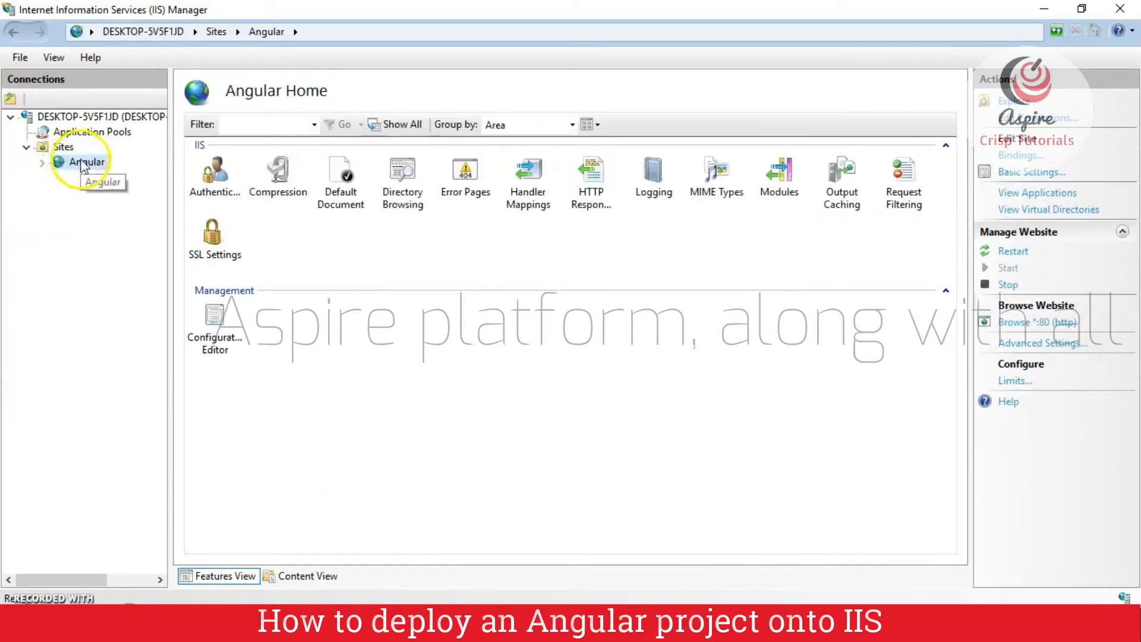
{"action": "right_click", "coordinate": [86, 161]}
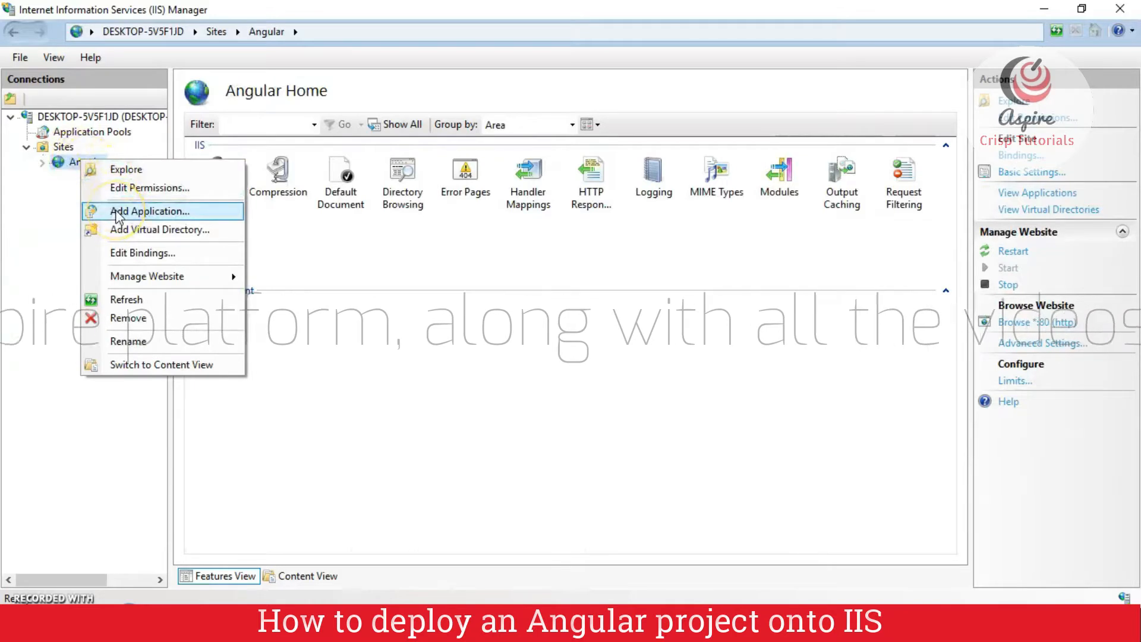
{"action": "left_click", "coordinate": [149, 211]}
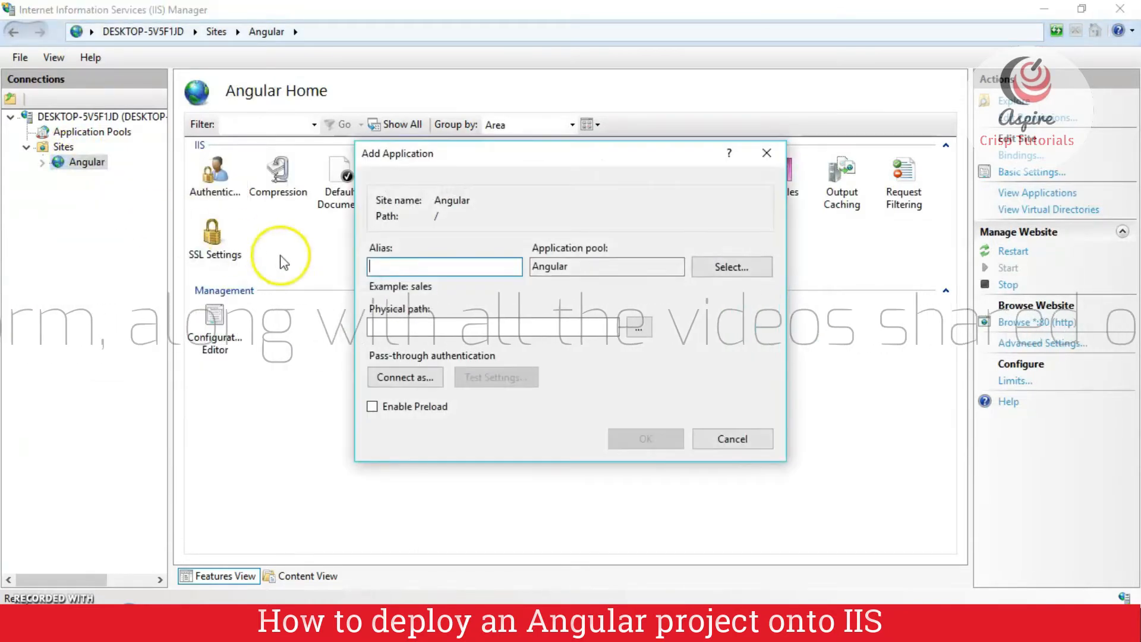
{"action": "mouse_move", "coordinate": [577, 492]}
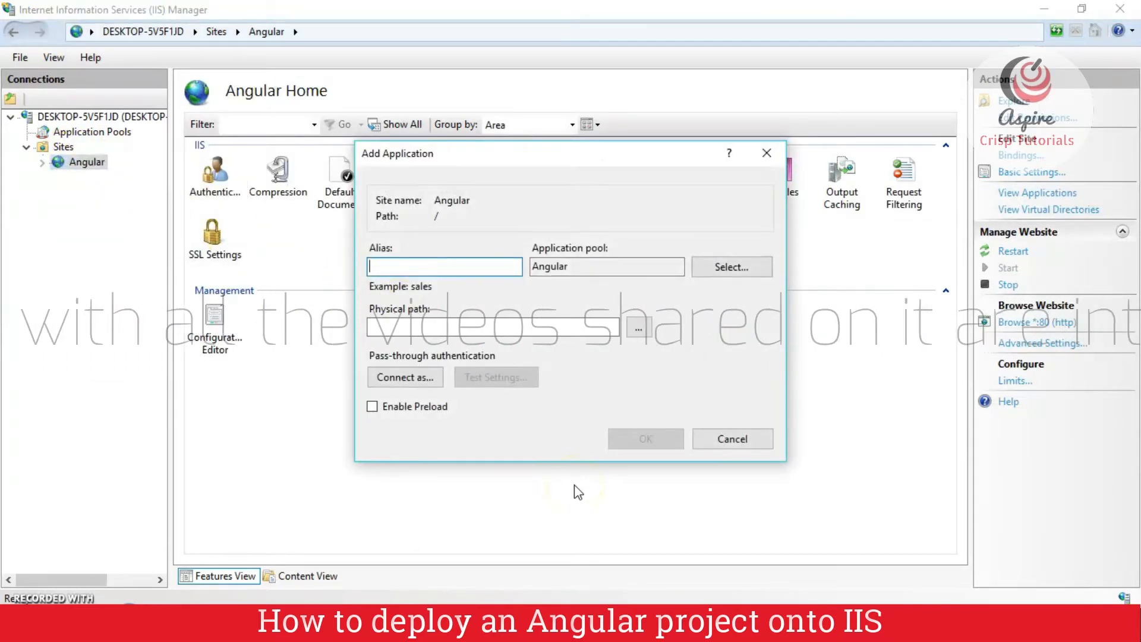
{"action": "type", "text": "HelloWorld"}
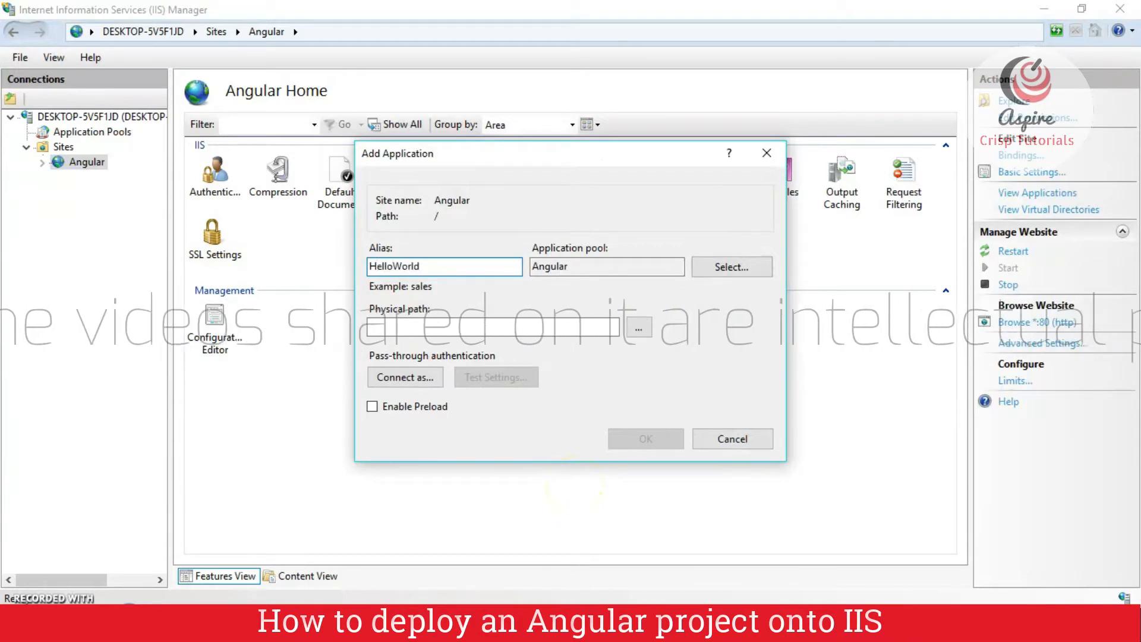
{"action": "mouse_move", "coordinate": [557, 451]}
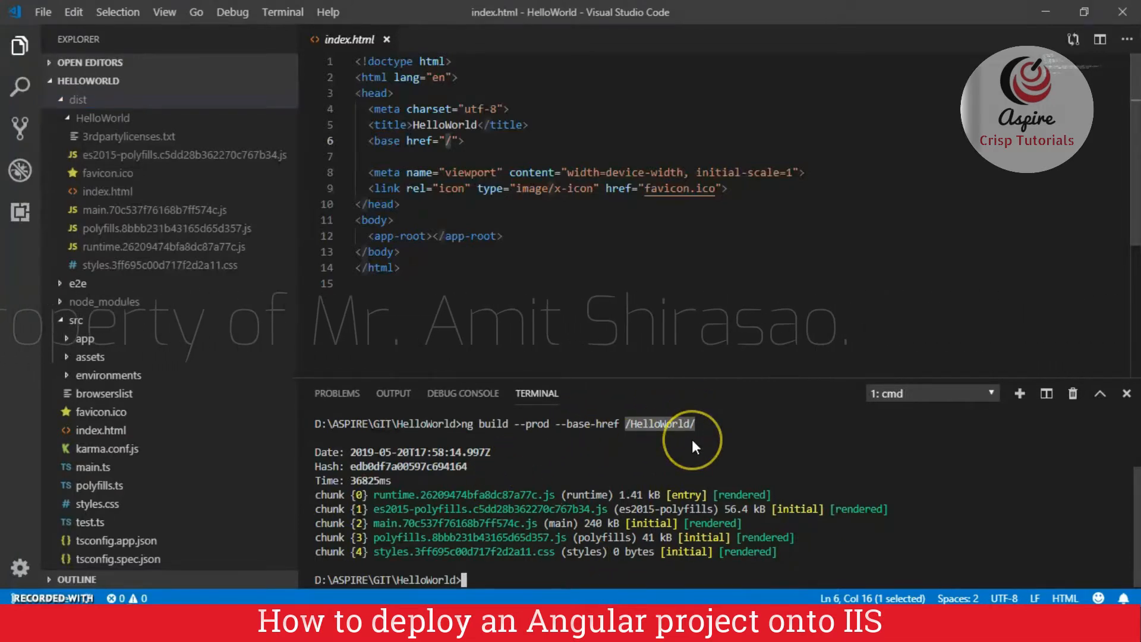
{"action": "mouse_move", "coordinate": [681, 445]}
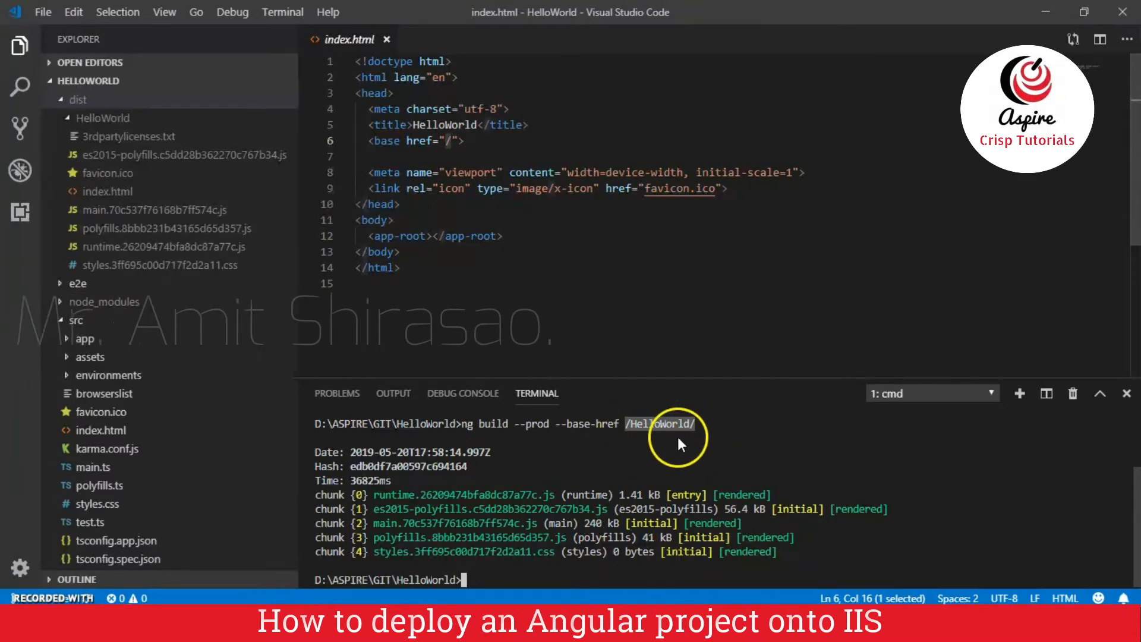
{"action": "key", "text": "alt+tab"}
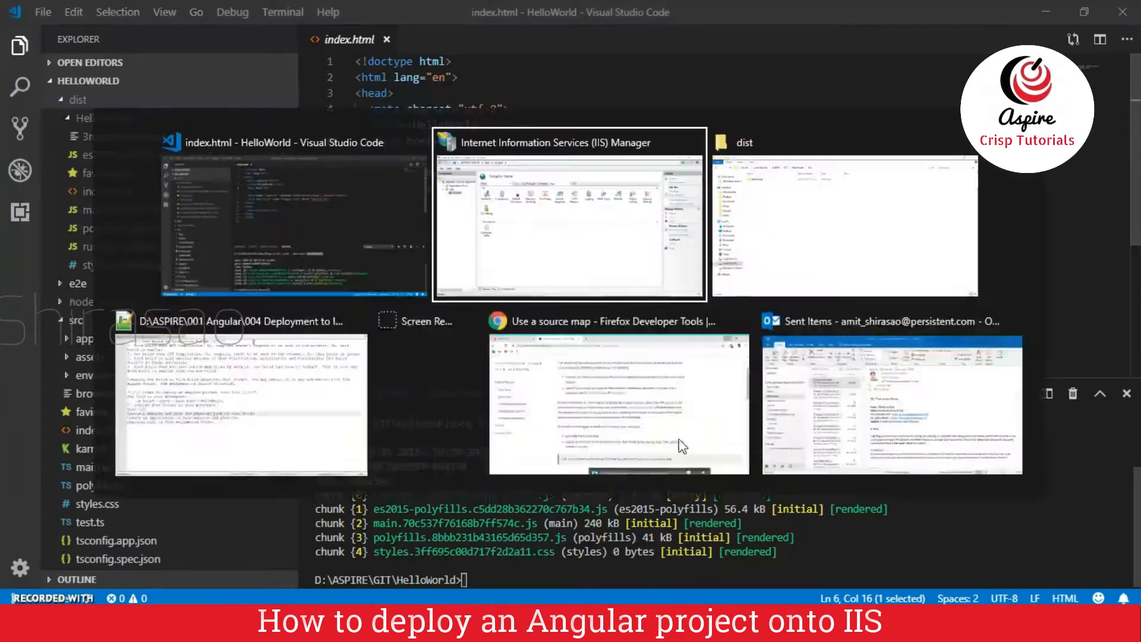
{"action": "left_click", "coordinate": [570, 218]}
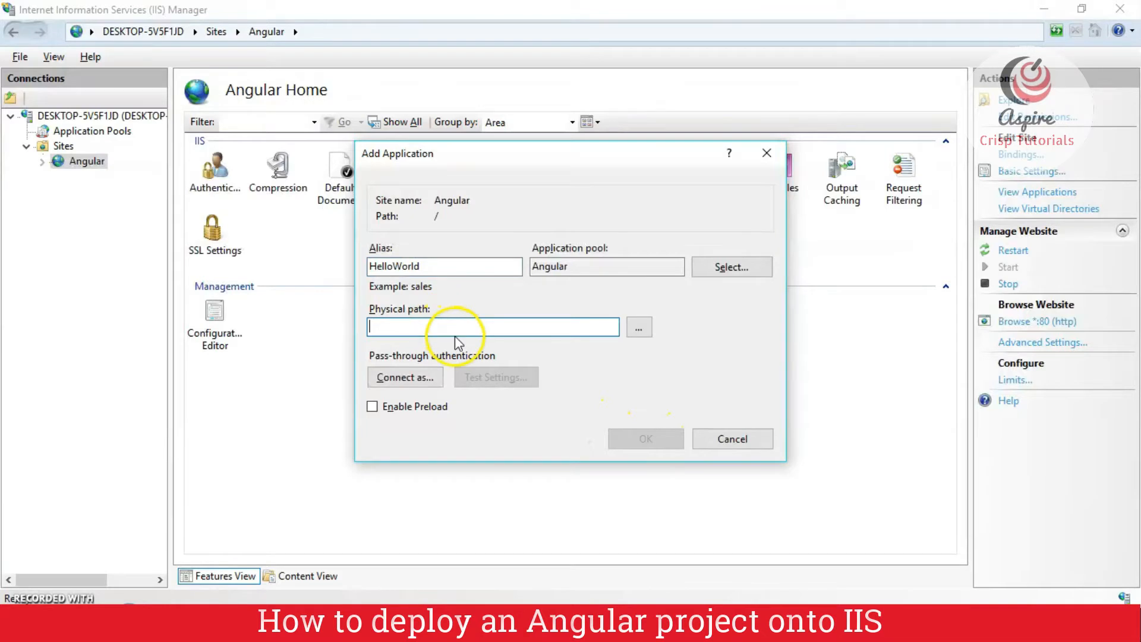
Set physical path D:\ASPIRE\GIT\HelloWorld\dist\HelloWorld and create the application
{"action": "type", "text": "D:\\ASPIRE\\GIT\\HelloWorld\\dist"}
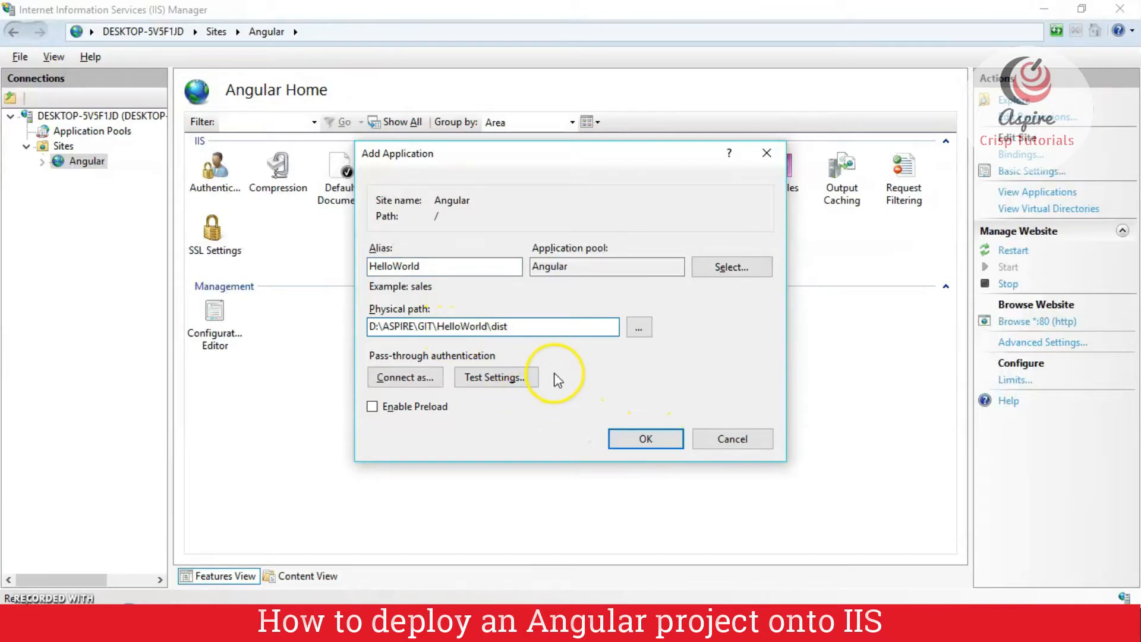
{"action": "type", "text": "\\HelloWorld"}
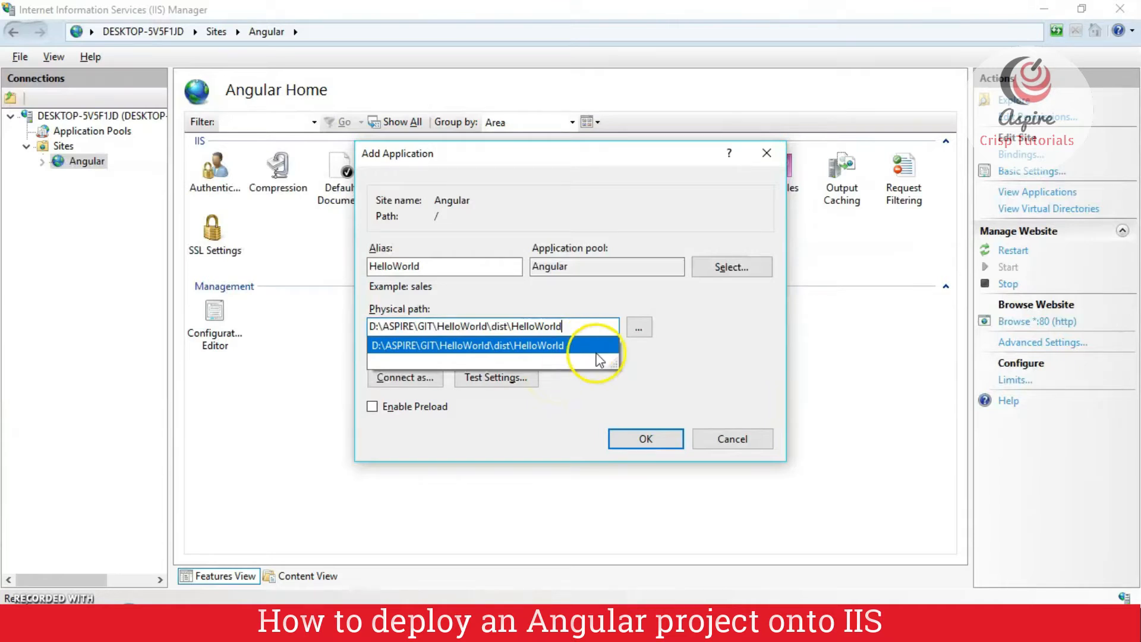
{"action": "left_click", "coordinate": [644, 438]}
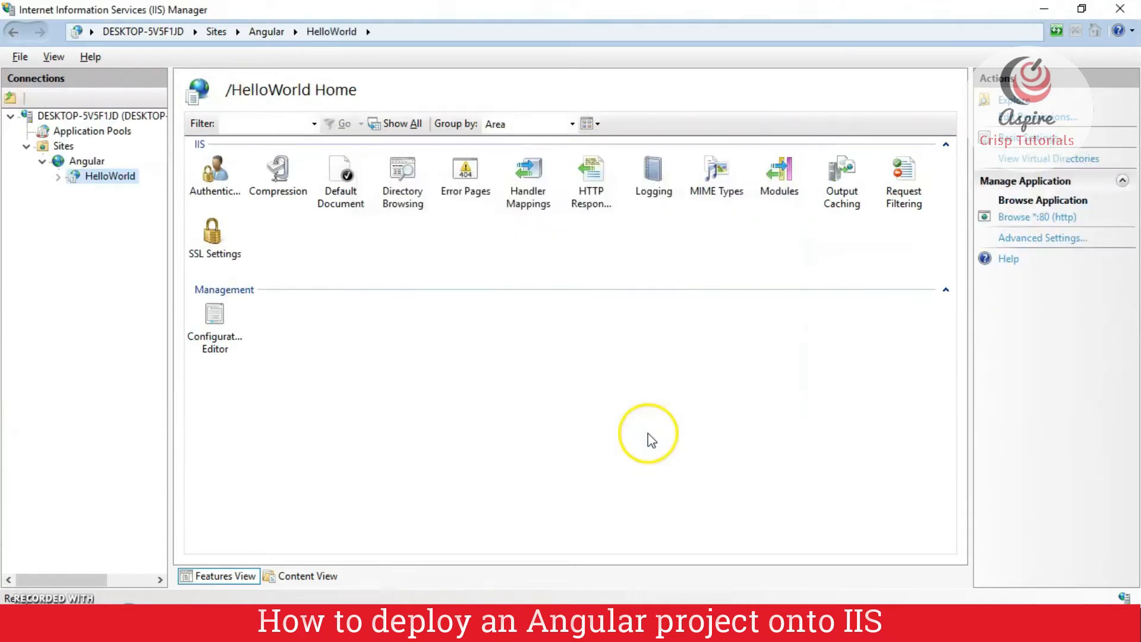
{"action": "left_click", "coordinate": [1042, 200]}
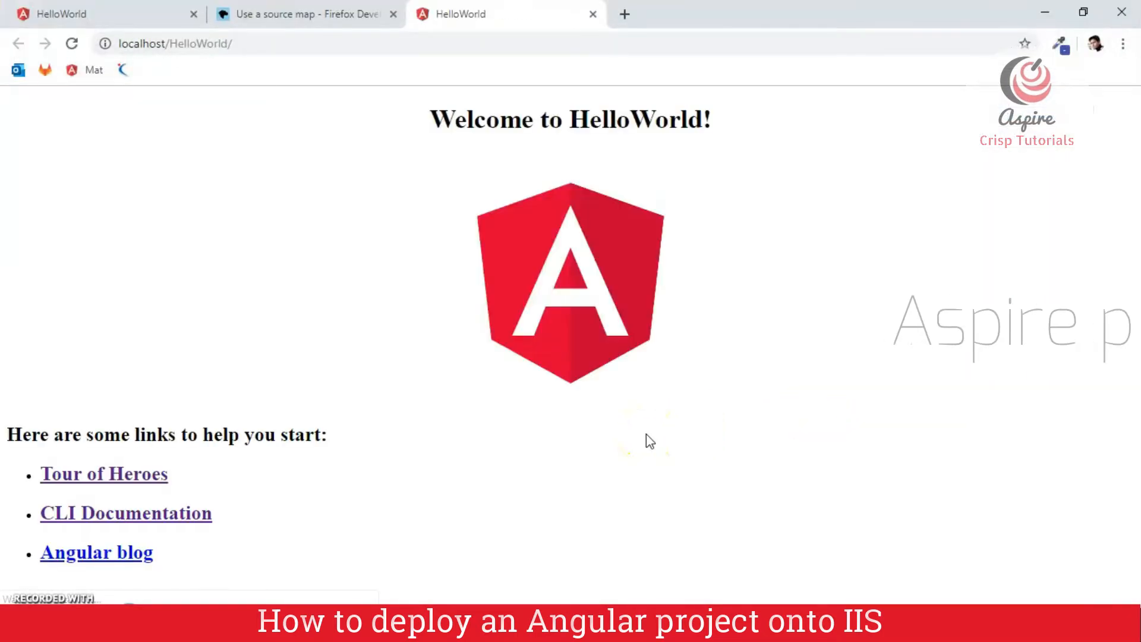
{"action": "mouse_move", "coordinate": [279, 493]}
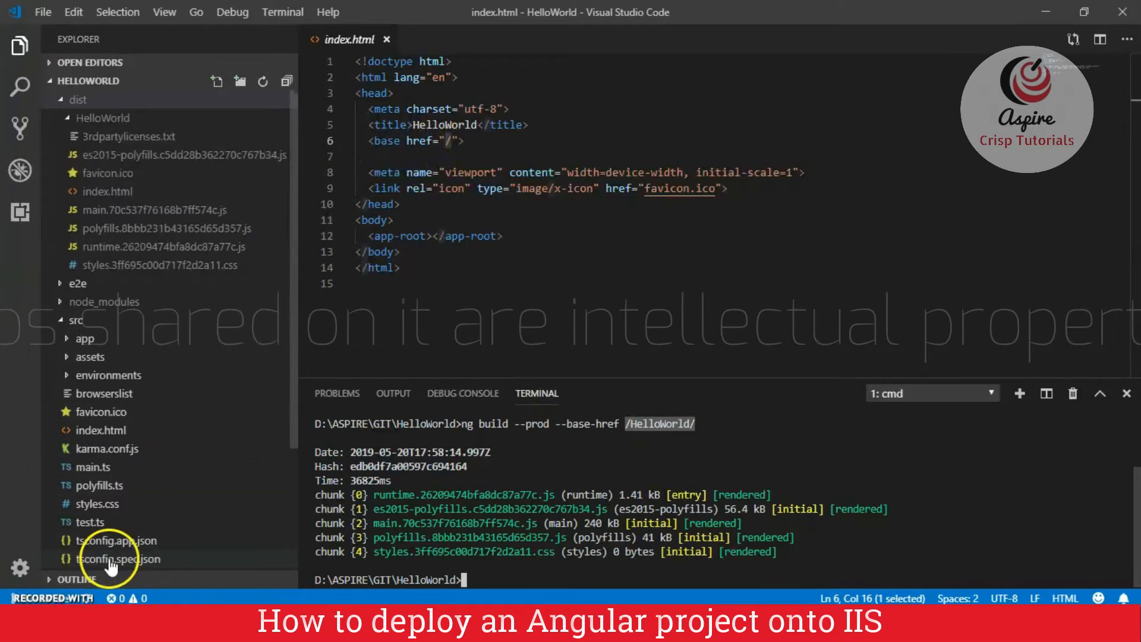
{"action": "scroll", "scroll_direction": "down", "scroll_amount": 3}
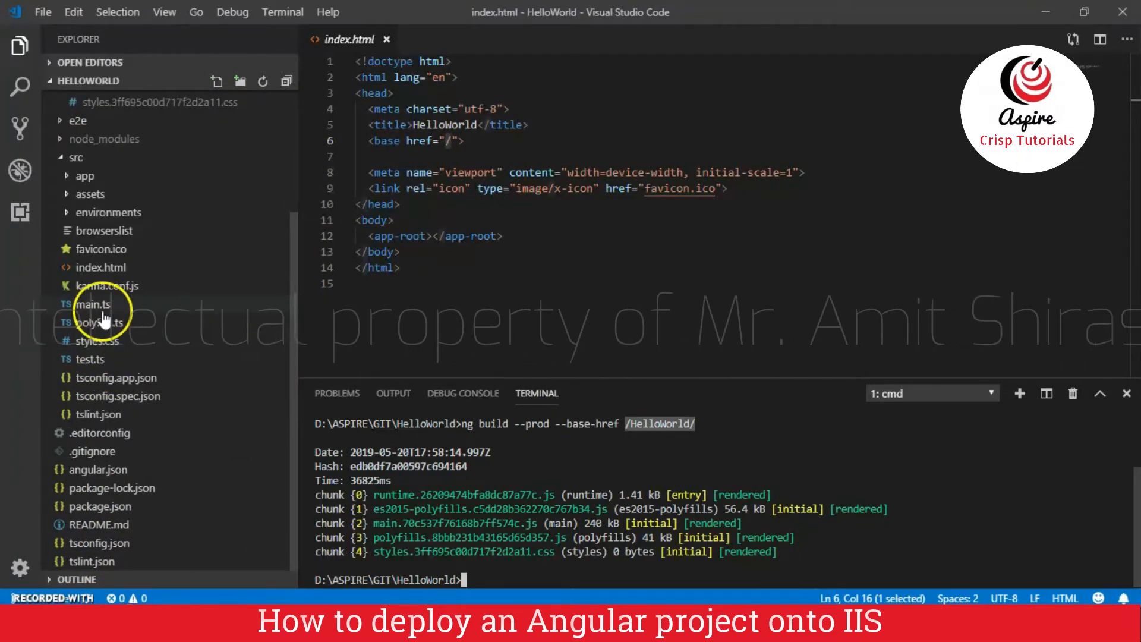
{"action": "left_click", "coordinate": [97, 266]}
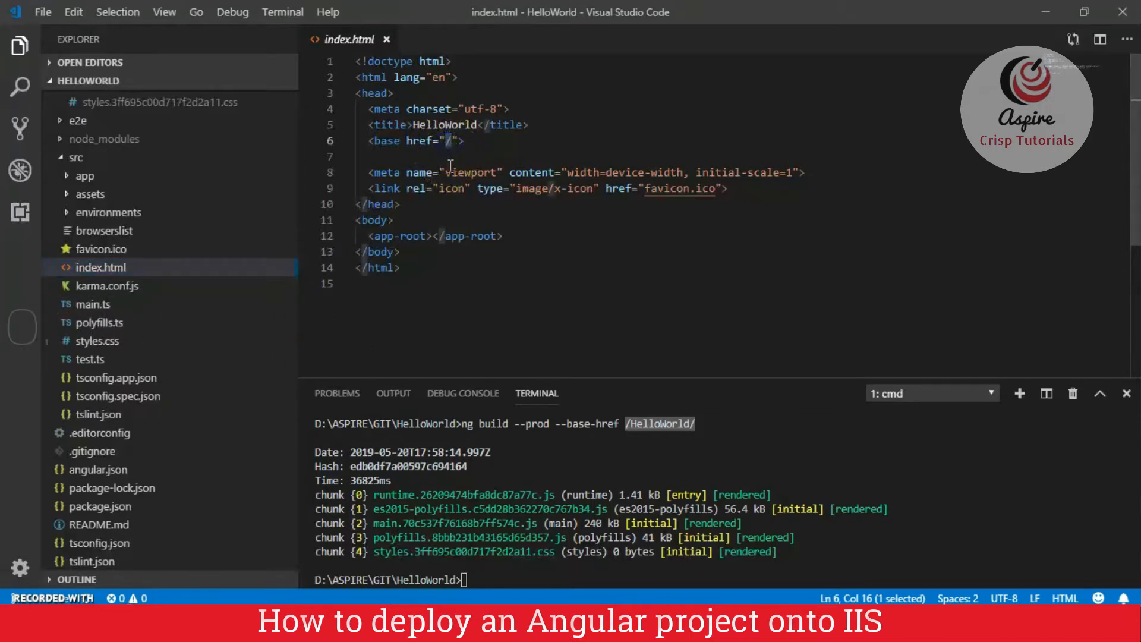
{"action": "mouse_move", "coordinate": [379, 39]}
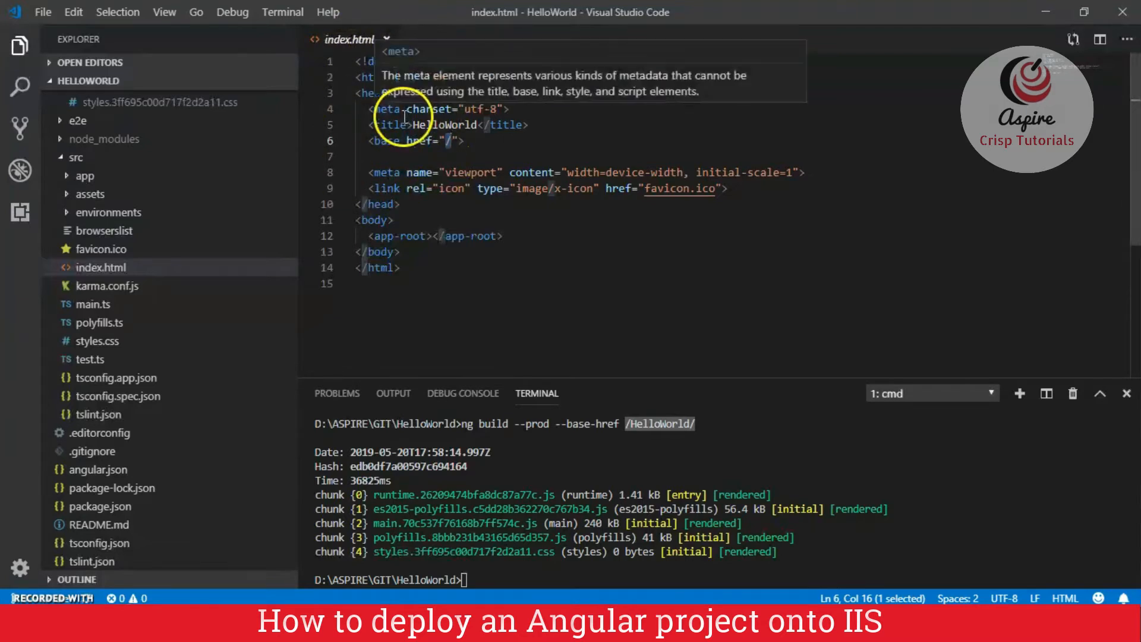
{"action": "mouse_move", "coordinate": [652, 484]}
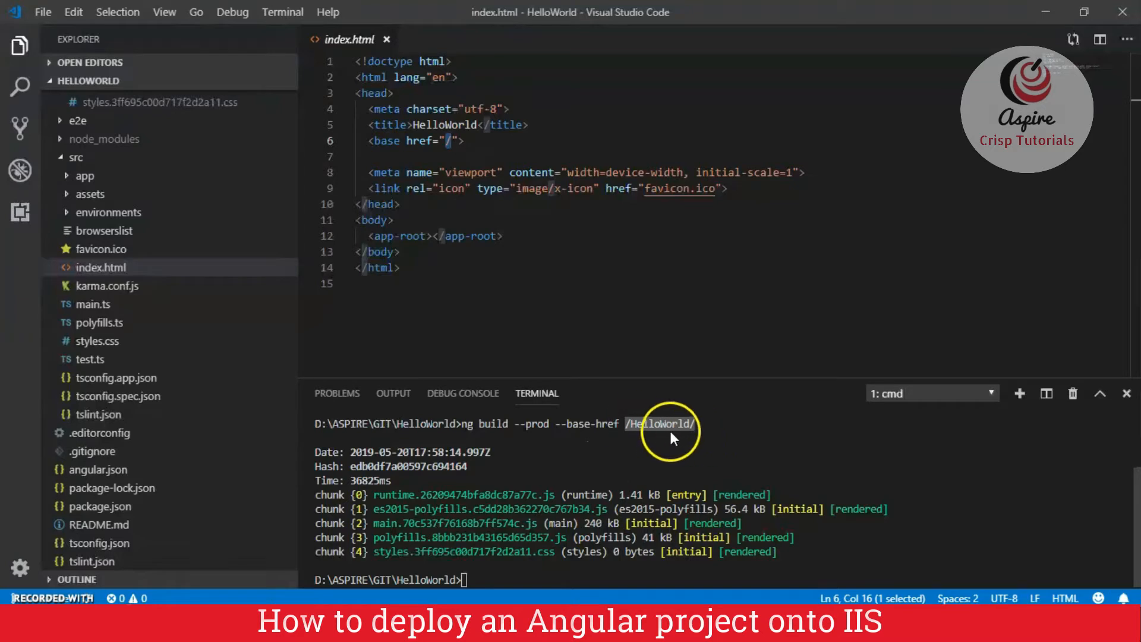
{"action": "mouse_move", "coordinate": [696, 428]}
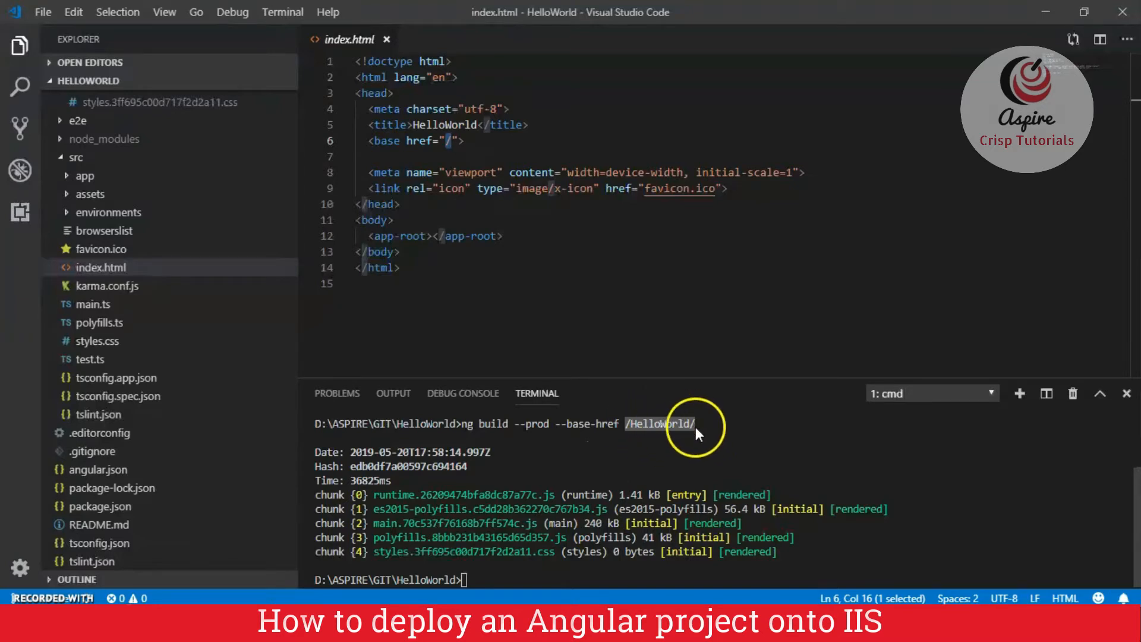
{"action": "mouse_move", "coordinate": [684, 437]}
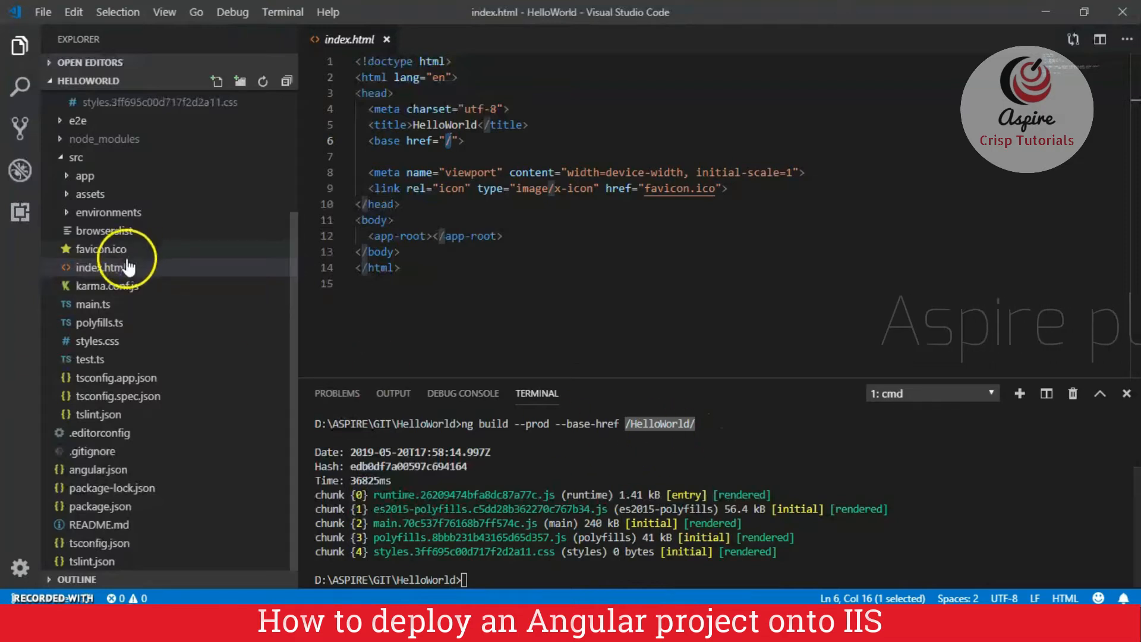
{"action": "left_click", "coordinate": [77, 100]}
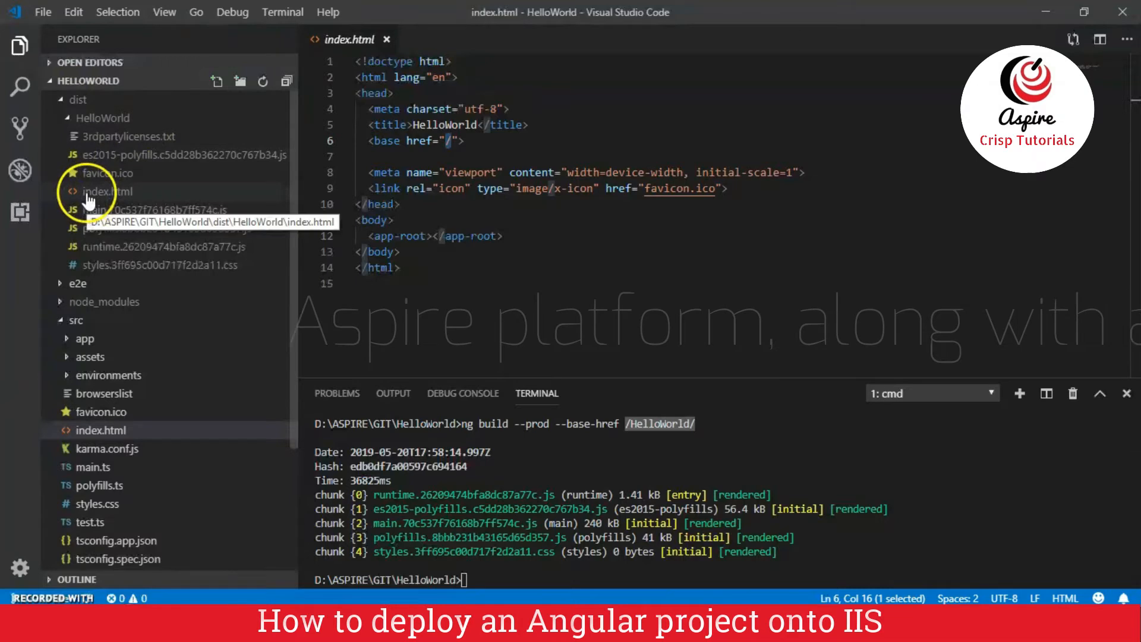
Open dist/HelloWorld/index.html and select its /HelloWorld/ base href value
{"action": "left_click", "coordinate": [108, 191]}
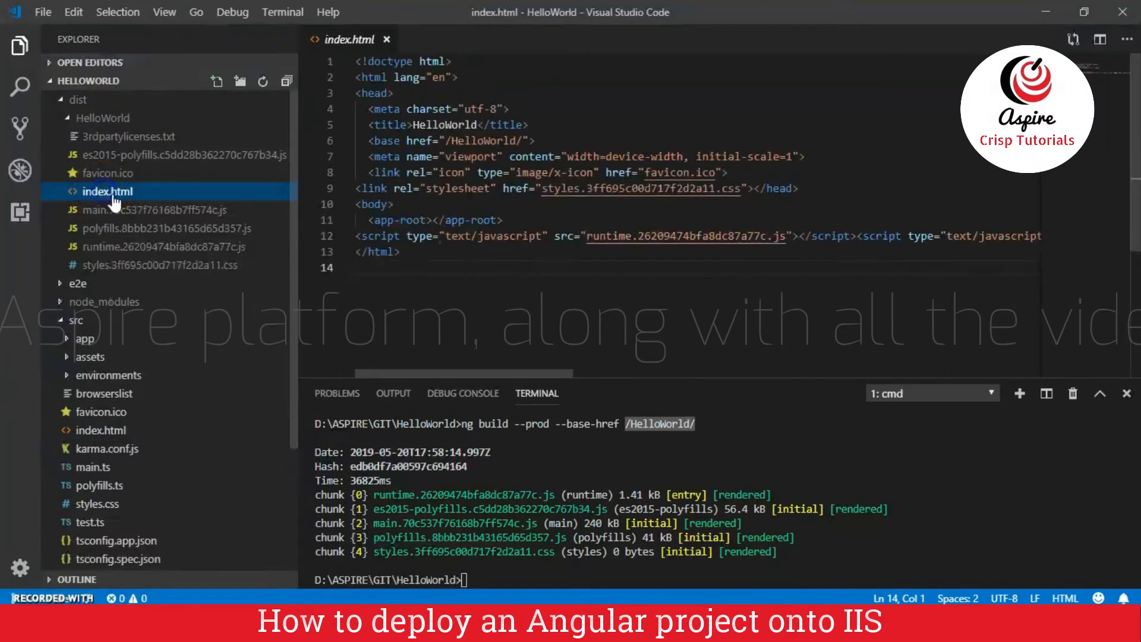
{"action": "double_click", "coordinate": [461, 140]}
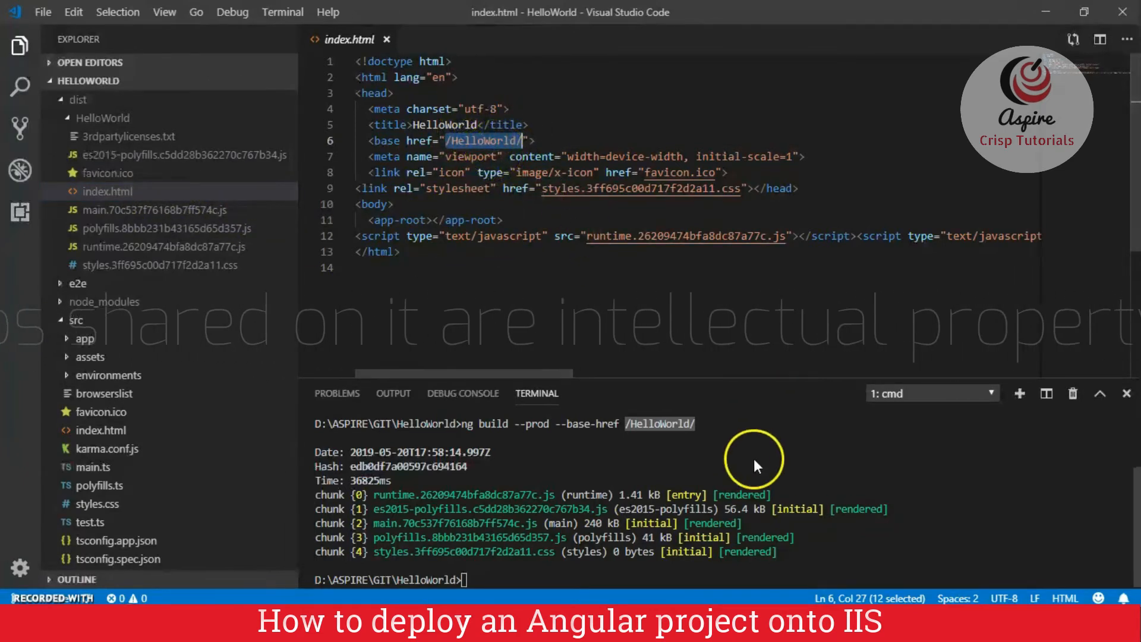
{"action": "mouse_move", "coordinate": [556, 425]}
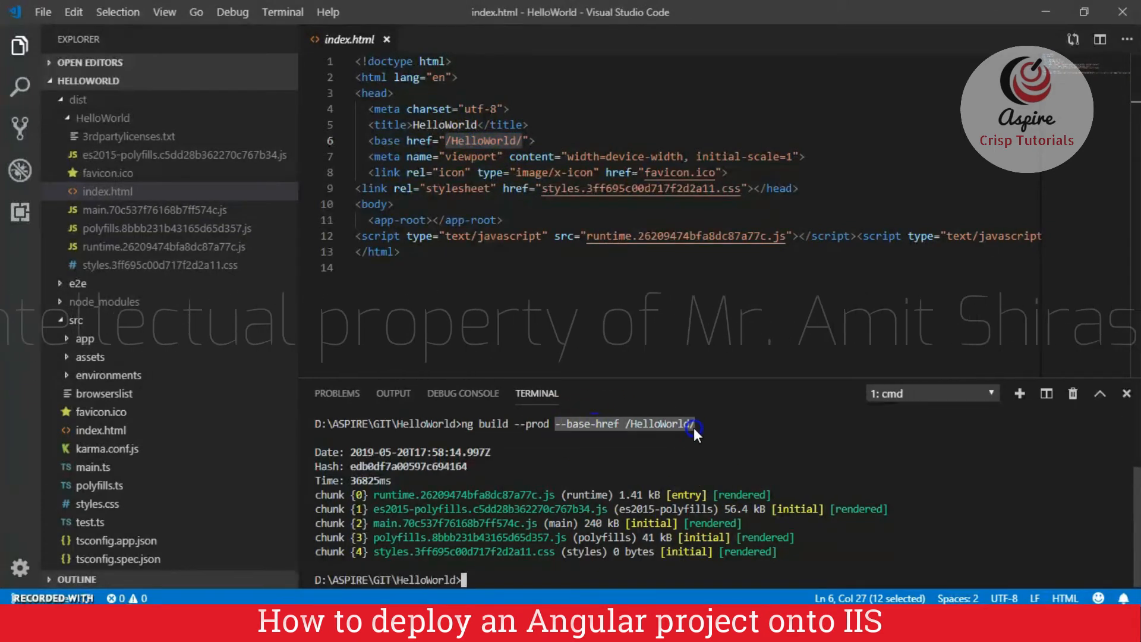
{"action": "mouse_move", "coordinate": [101, 197]}
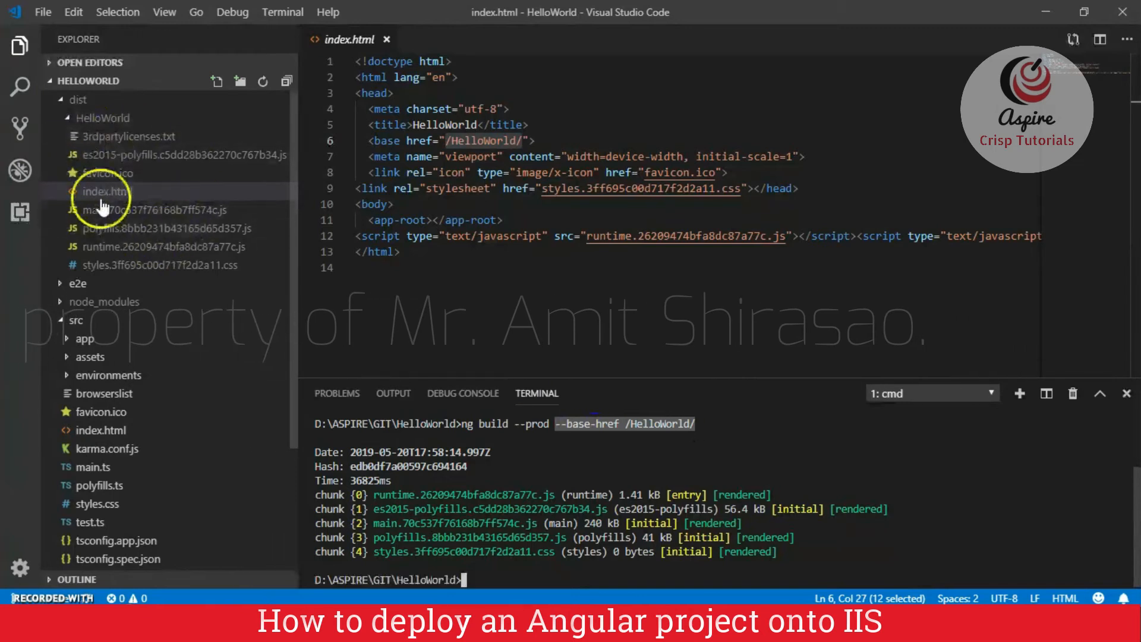
{"action": "mouse_move", "coordinate": [106, 191]}
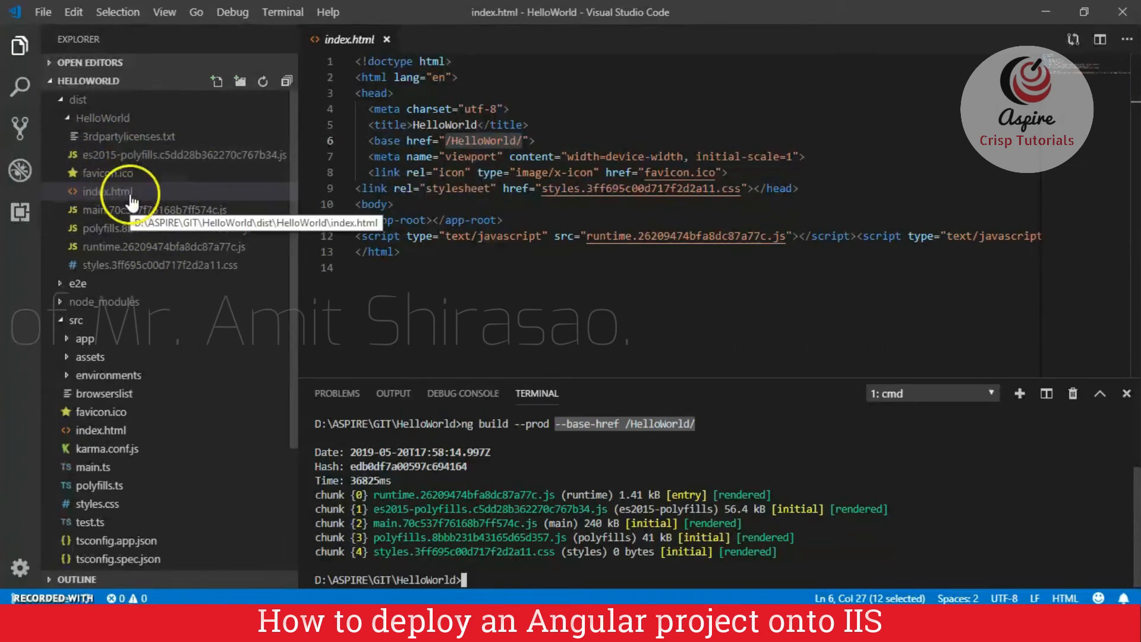
{"action": "mouse_move", "coordinate": [694, 463]}
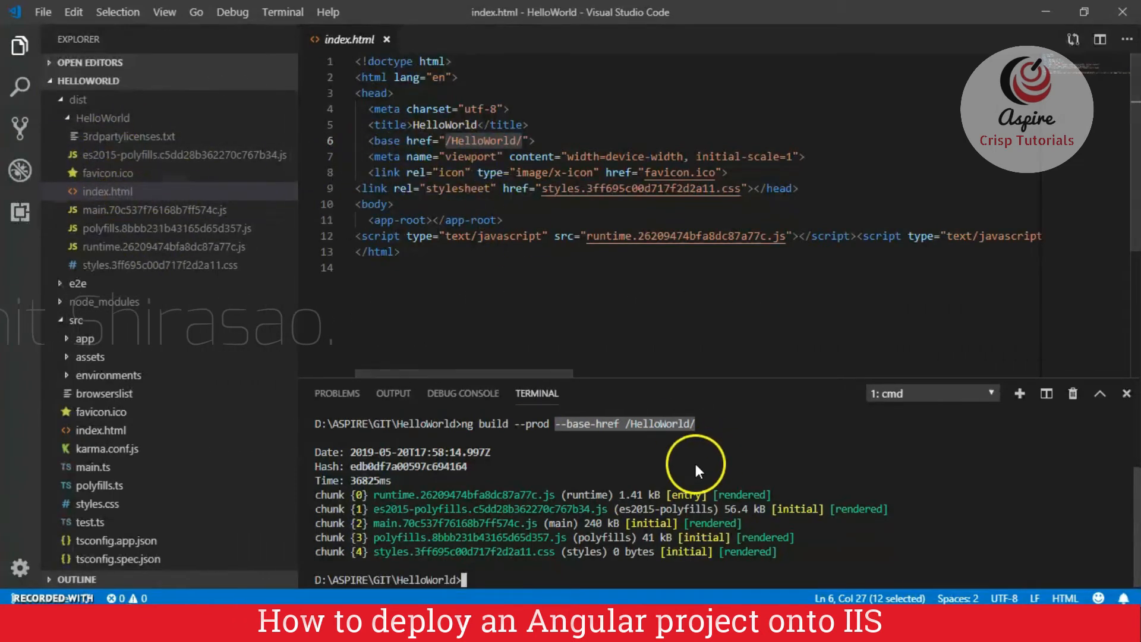
{"action": "mouse_move", "coordinate": [677, 435]}
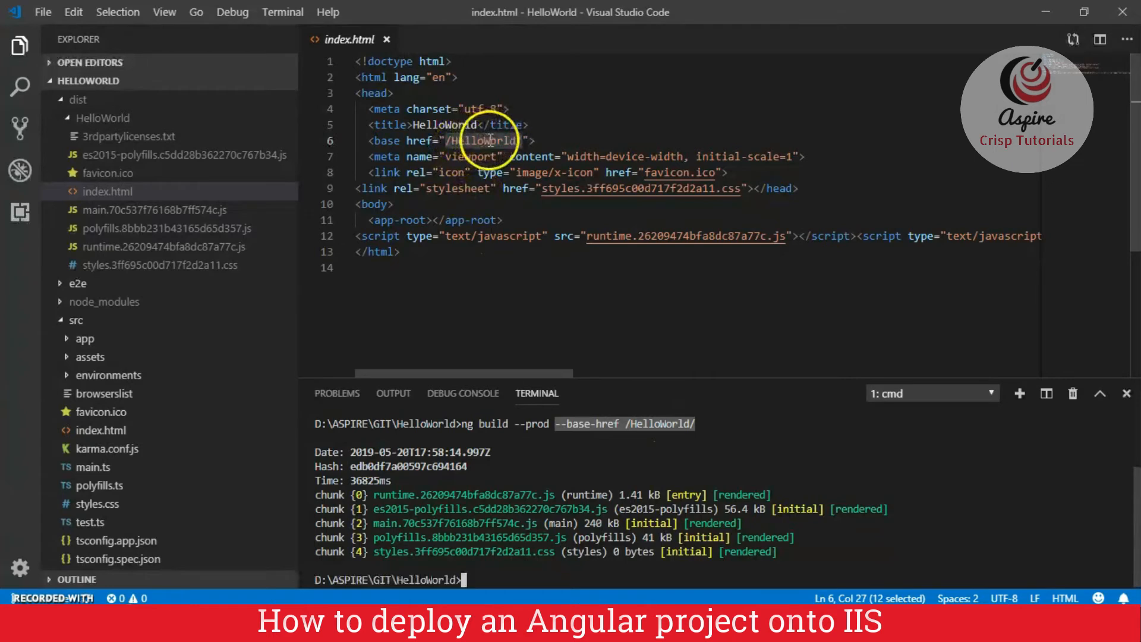
{"action": "mouse_move", "coordinate": [521, 442]}
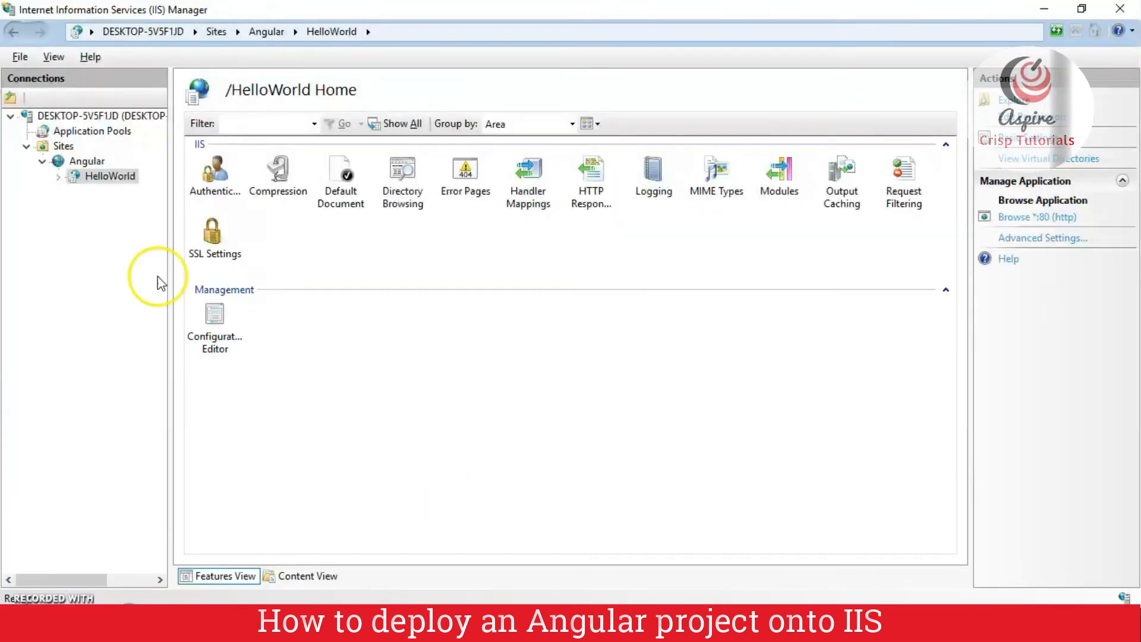
{"action": "mouse_move", "coordinate": [109, 175]}
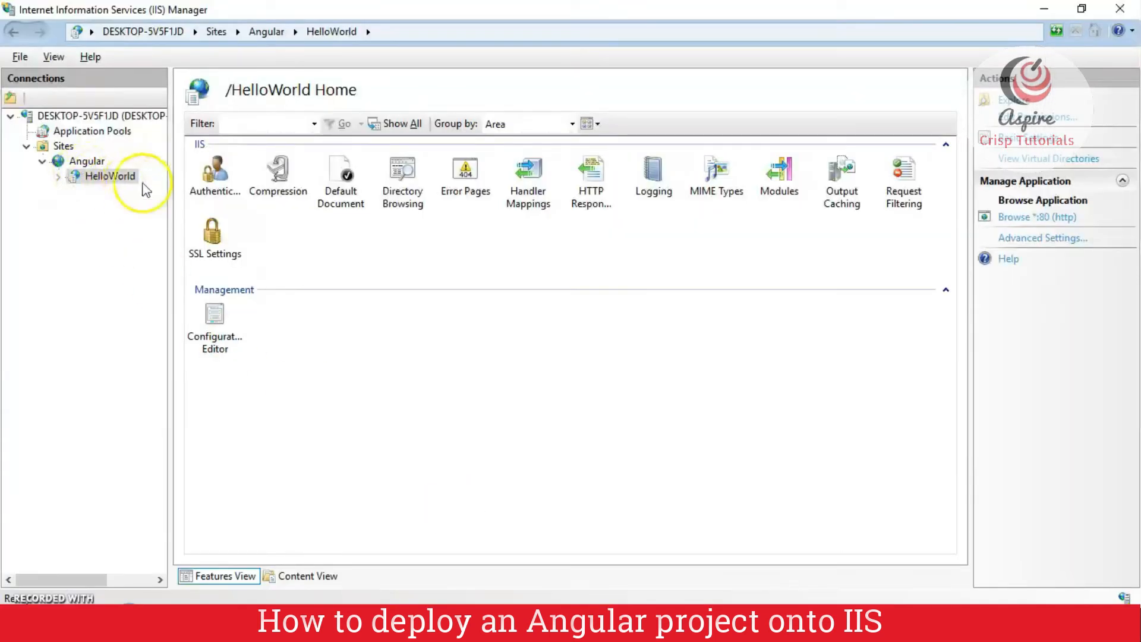
{"action": "mouse_move", "coordinate": [160, 207]}
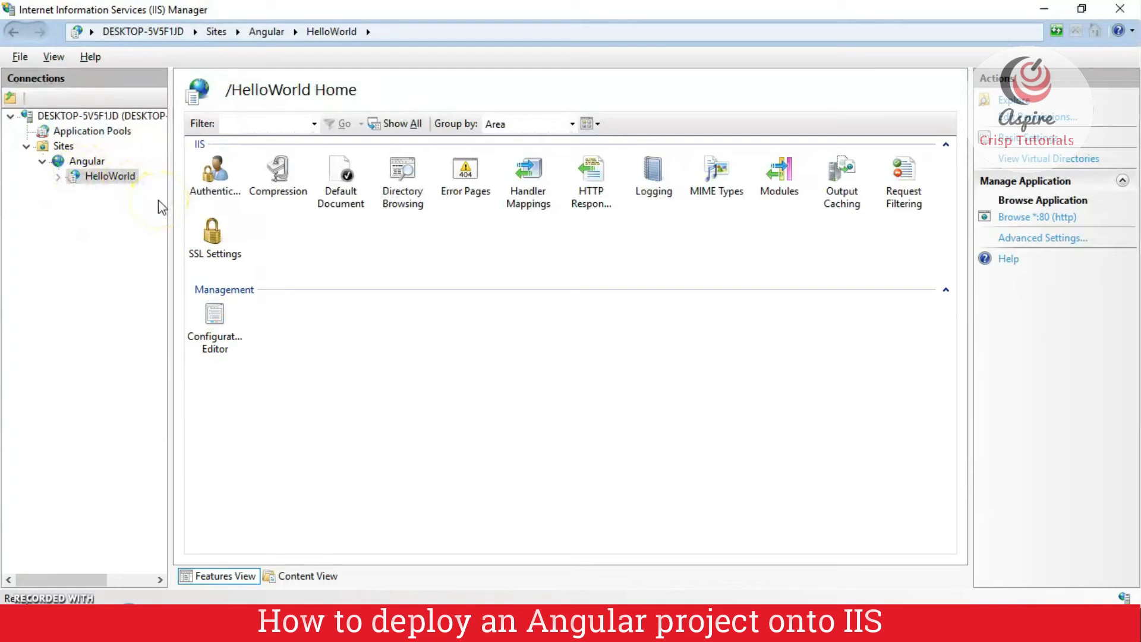